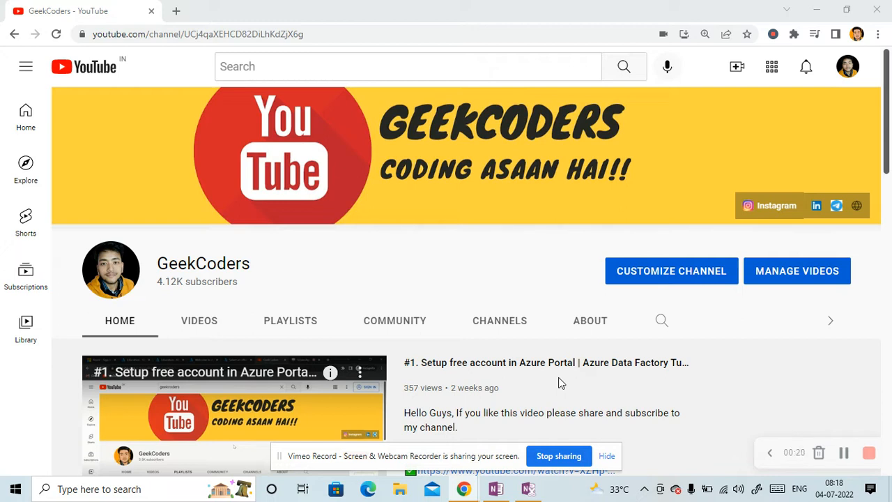
On the OneNote notes page, handwrite 'Visual Studio Code' as the first setup item
{"action": "scroll", "scroll_direction": "down", "scroll_amount": 3}
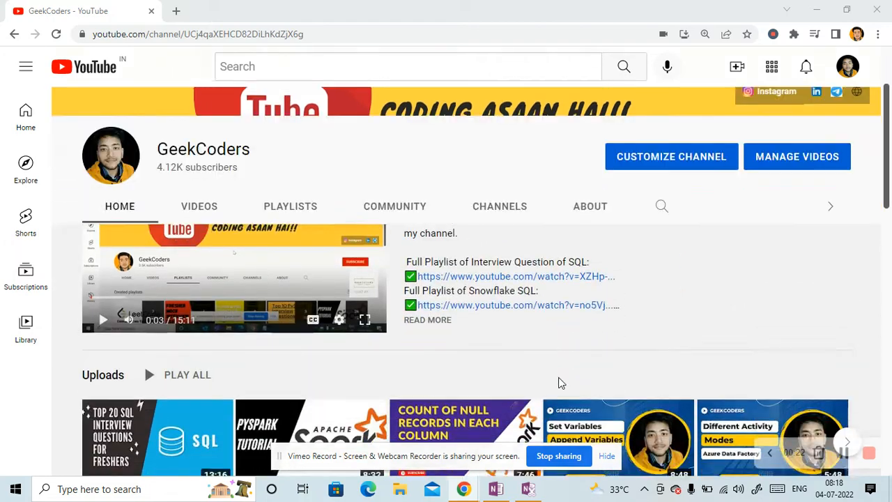
{"action": "scroll", "scroll_direction": "down", "scroll_amount": 3}
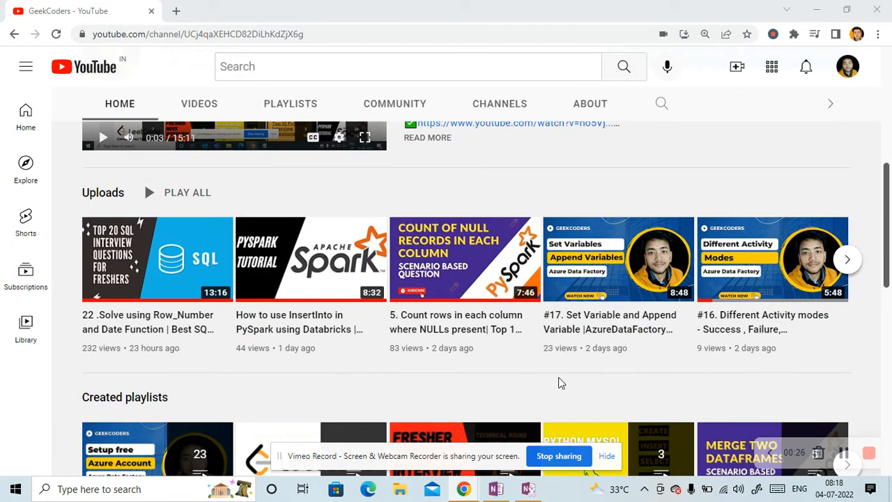
{"action": "scroll", "scroll_direction": "down", "scroll_amount": 3}
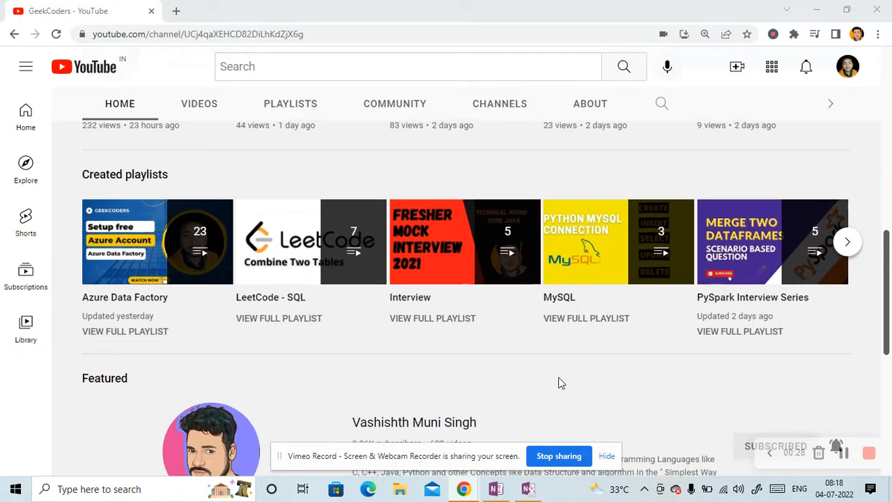
{"action": "scroll", "scroll_direction": "up", "scroll_amount": 3}
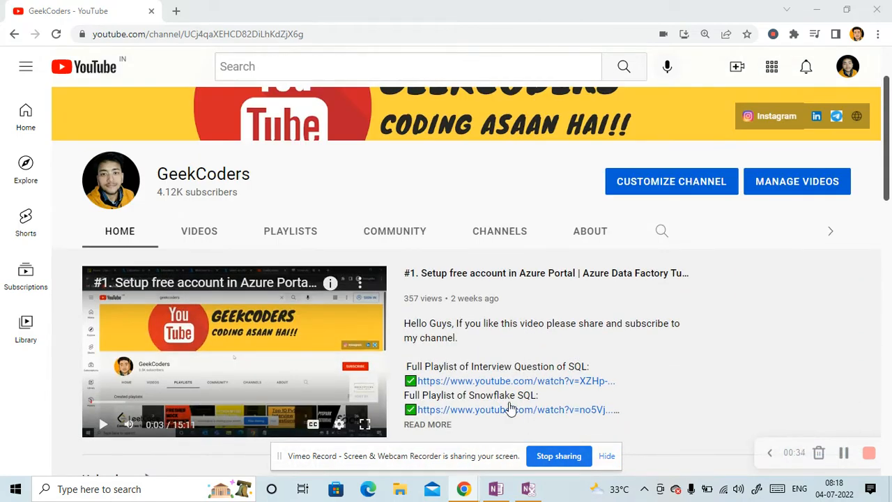
{"action": "left_click", "coordinate": [495, 488]}
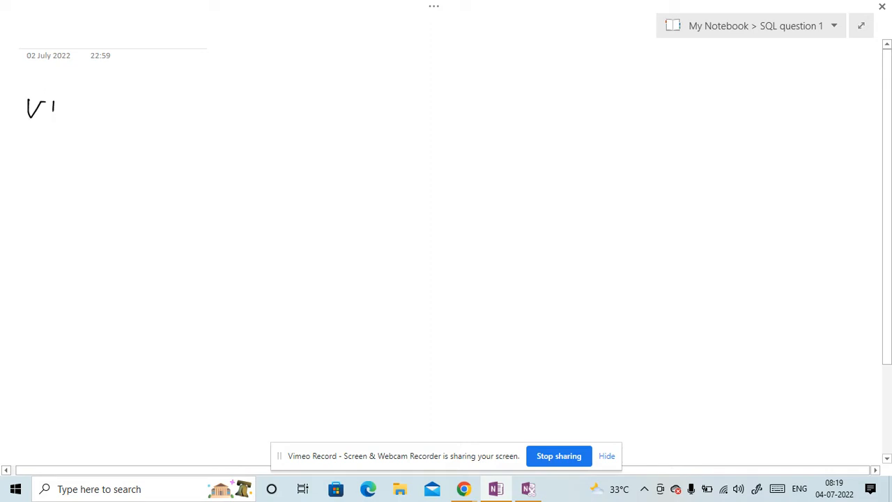
{"action": "left_click_drag", "start_coordinate": [55, 108], "coordinate": [182, 104]}
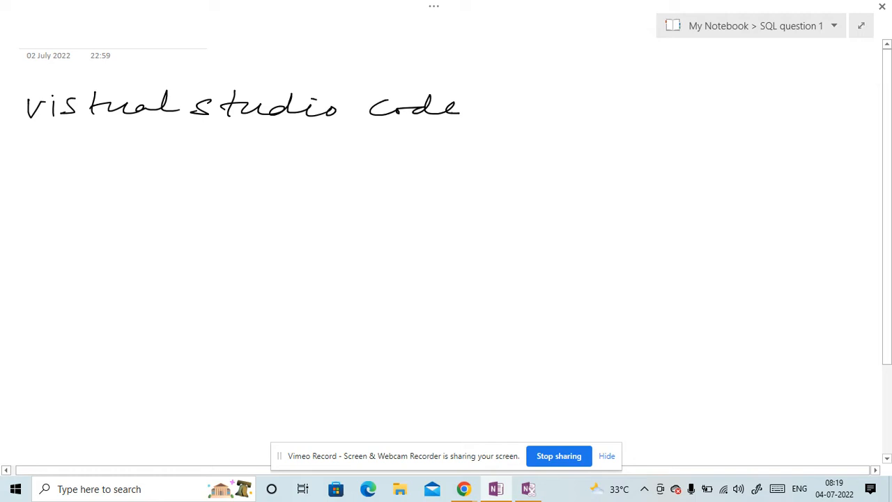
Handwrite step 2 (SQL server extension) and step 3 (SQL server 2019) with an install arrow
{"action": "left_click_drag", "start_coordinate": [493, 123], "coordinate": [513, 120]}
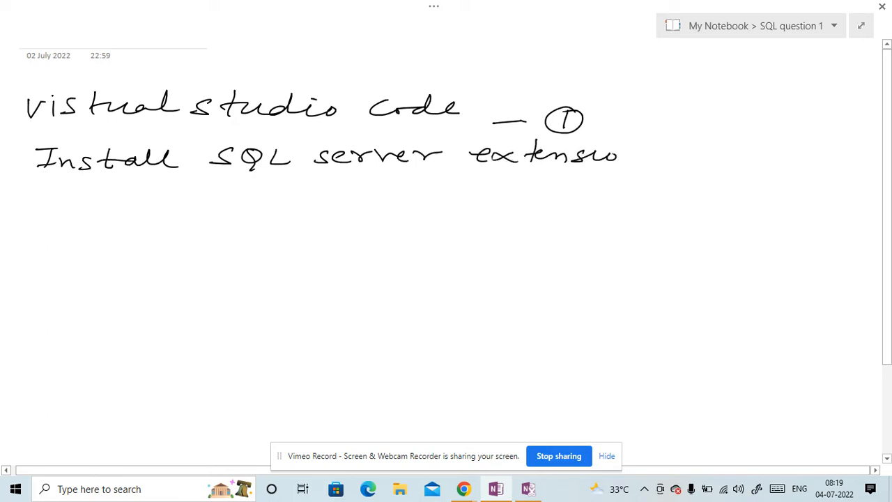
{"action": "type", "text": "- 2"}
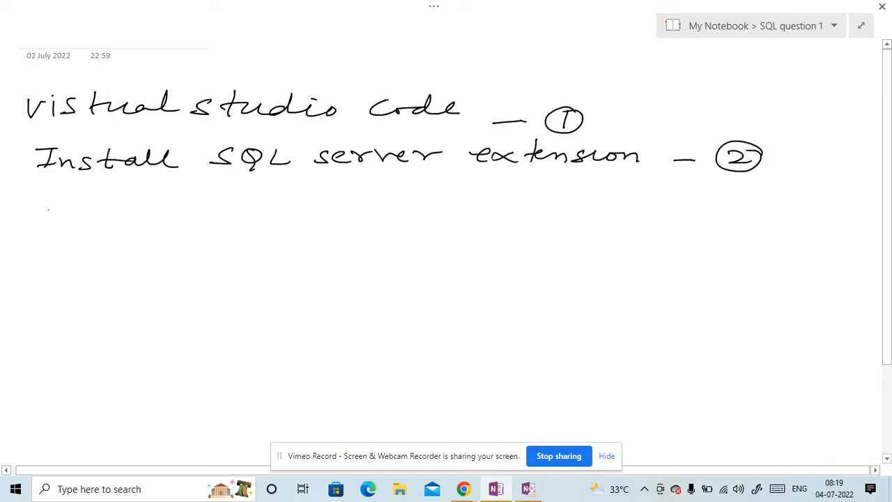
{"action": "left_click_drag", "start_coordinate": [42, 220], "coordinate": [188, 221]}
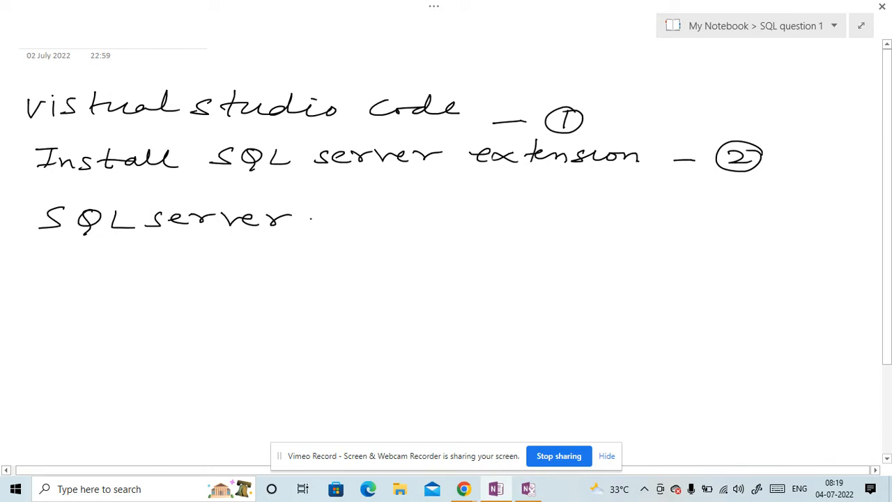
{"action": "type", "text": "2019"}
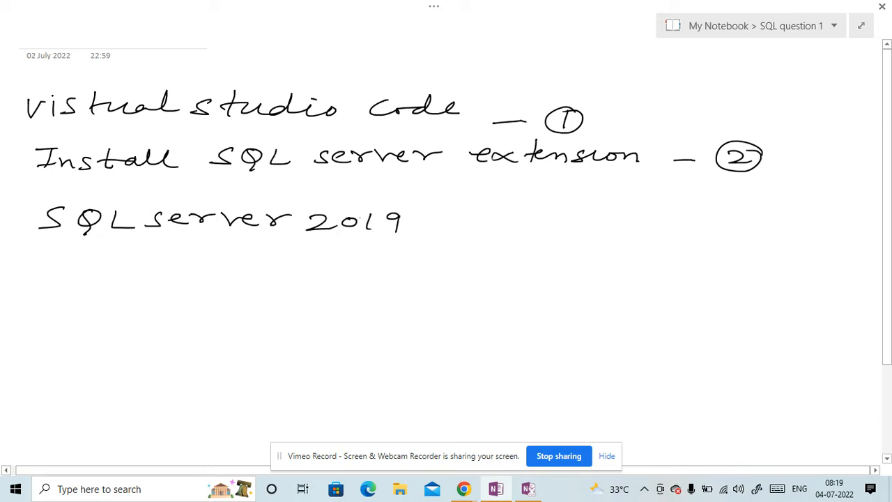
{"action": "left_click_drag", "start_coordinate": [440, 221], "coordinate": [537, 220]}
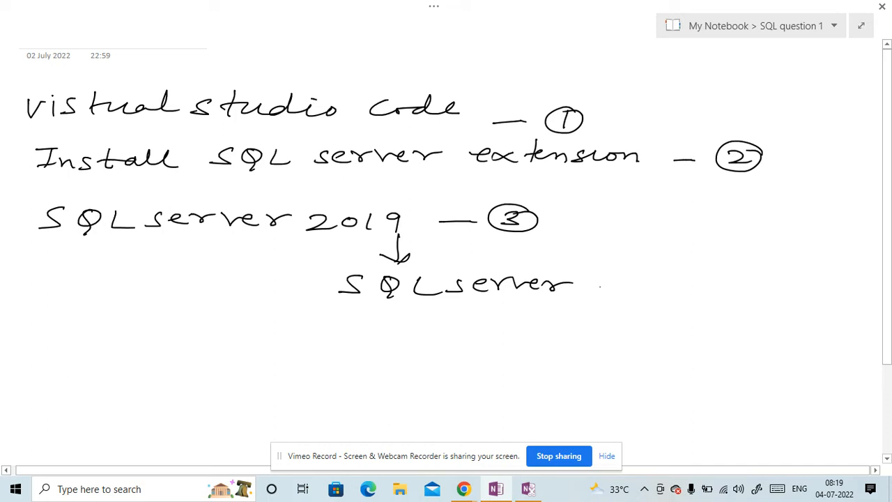
{"action": "type", "text": "Insta"}
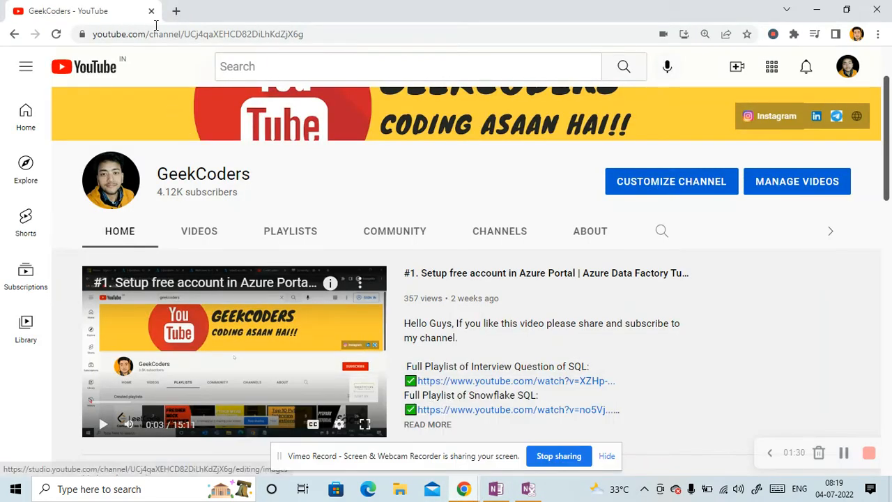
From code.visualstudio.com, download the stable Windows x64 User Installer of VS Code
{"action": "left_click", "coordinate": [175, 11]}
{"action": "type", "text": "visual studio code"}
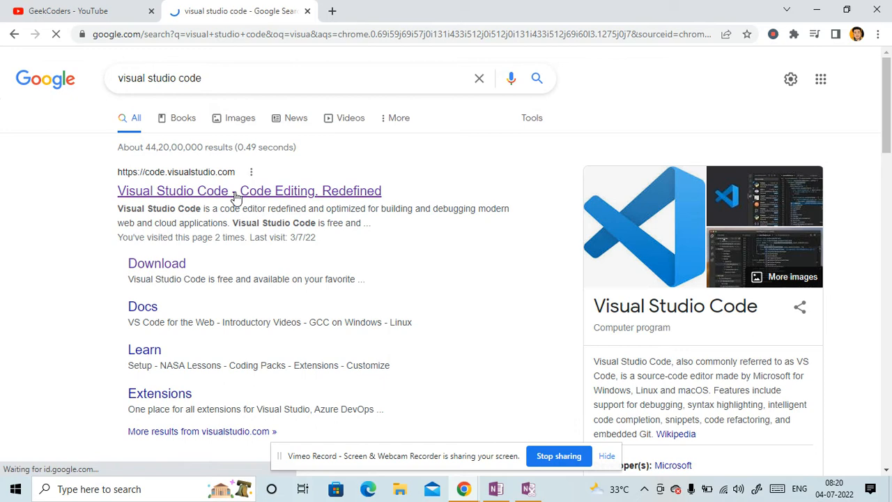
{"action": "left_click", "coordinate": [248, 190]}
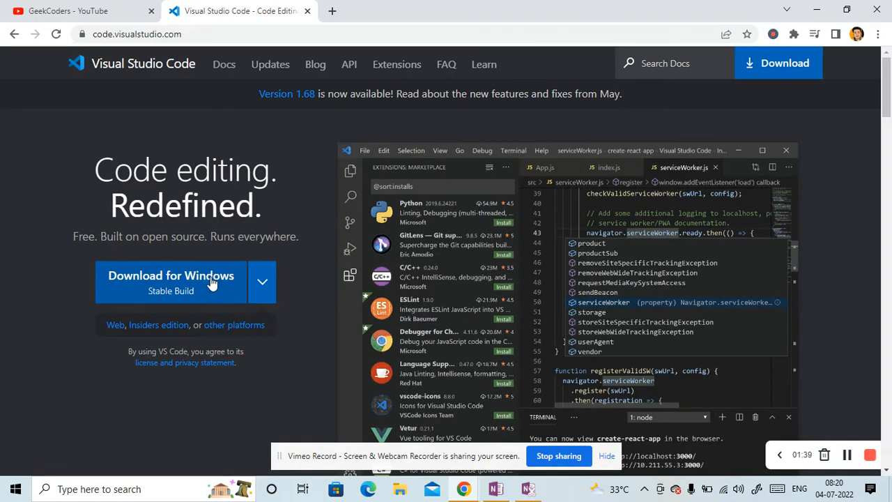
{"action": "left_click", "coordinate": [262, 281]}
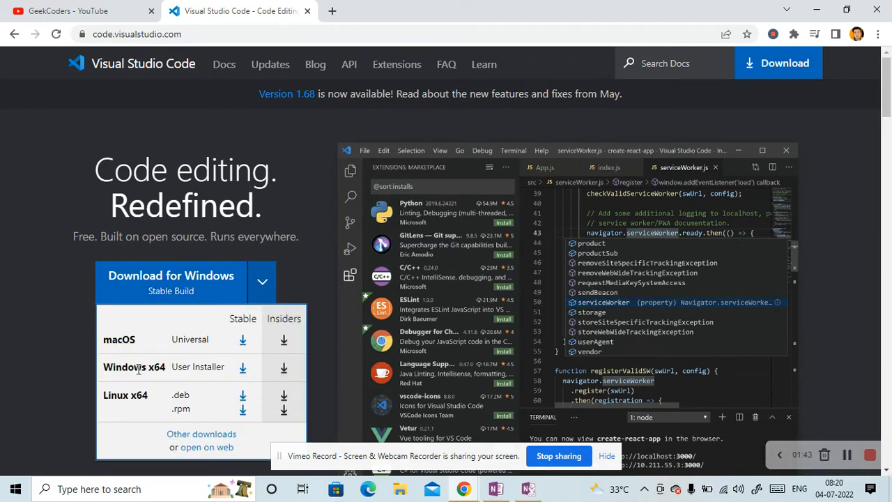
{"action": "mouse_move", "coordinate": [128, 351]}
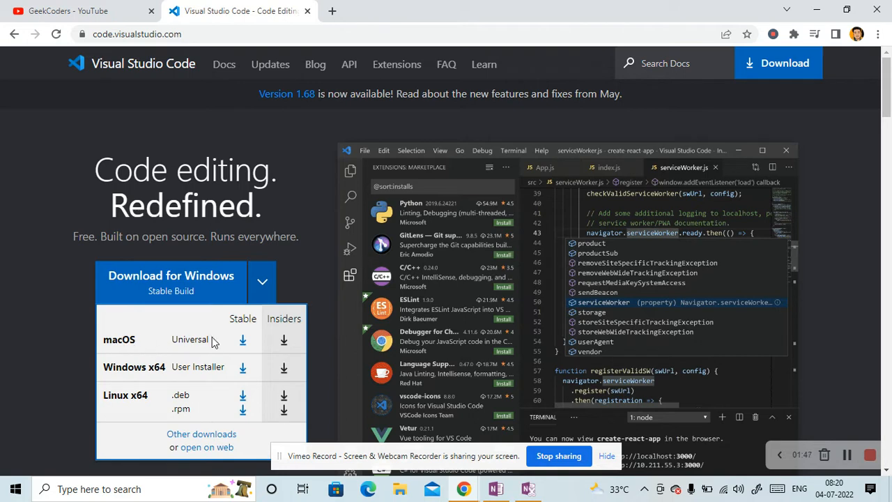
{"action": "mouse_move", "coordinate": [242, 369]}
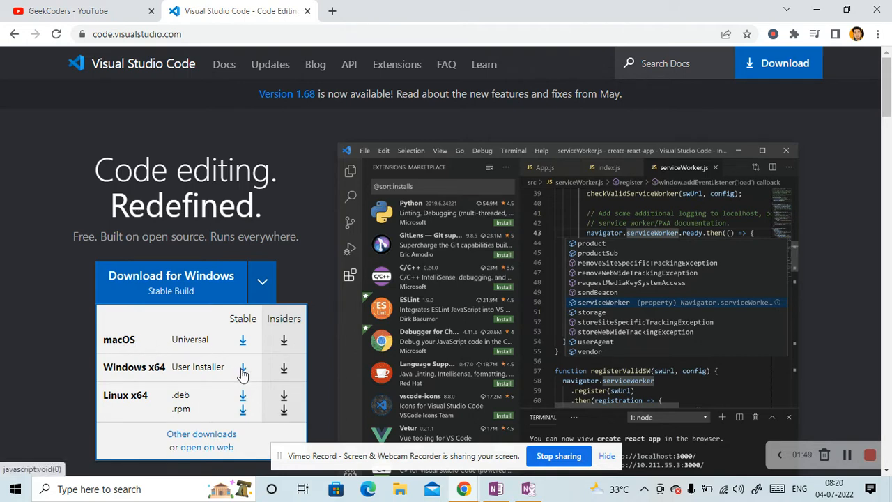
{"action": "left_click", "coordinate": [243, 368]}
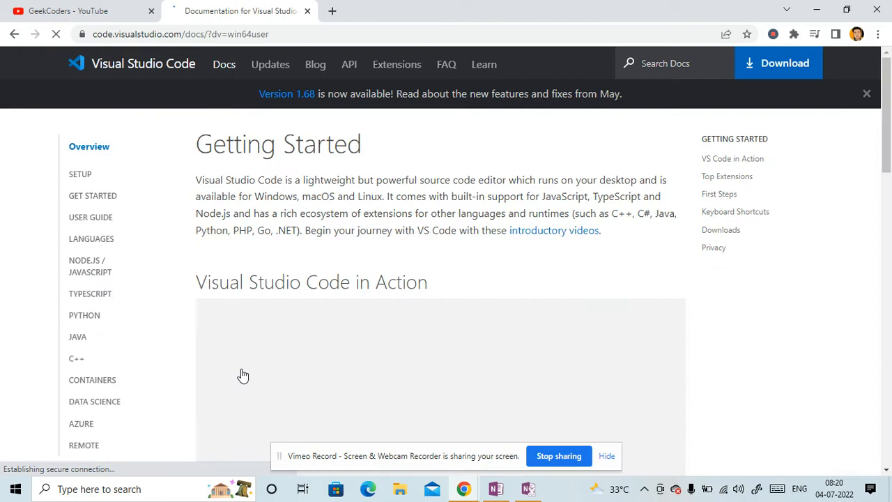
{"action": "left_click", "coordinate": [778, 63]}
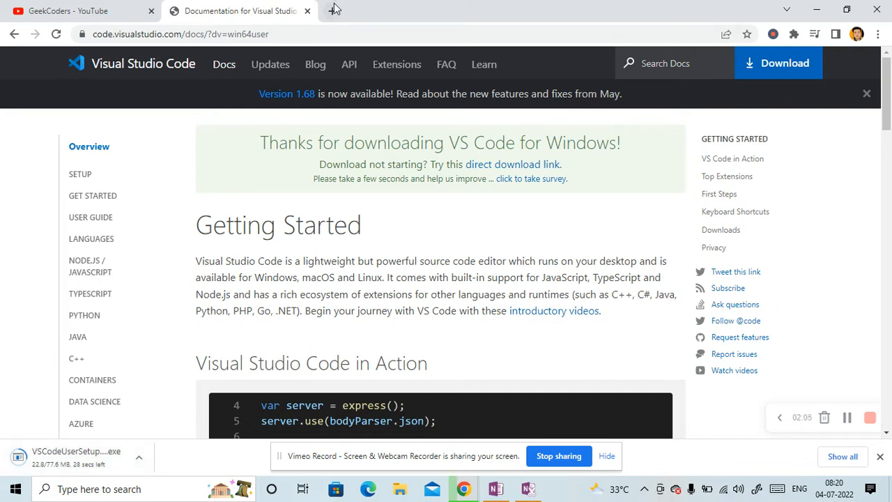
Search 'sql server instance install' and open the SQL Server Database Engine install guide
{"action": "left_click", "coordinate": [488, 11]}
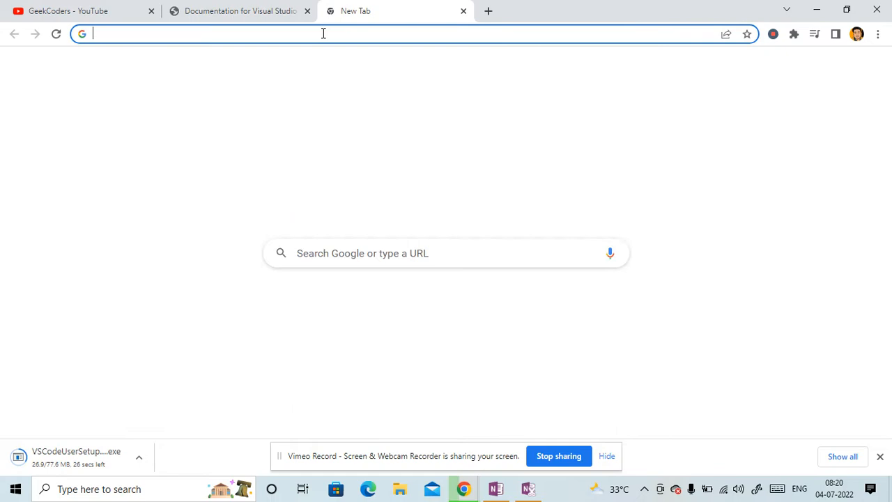
{"action": "type", "text": "sql server instance install"}
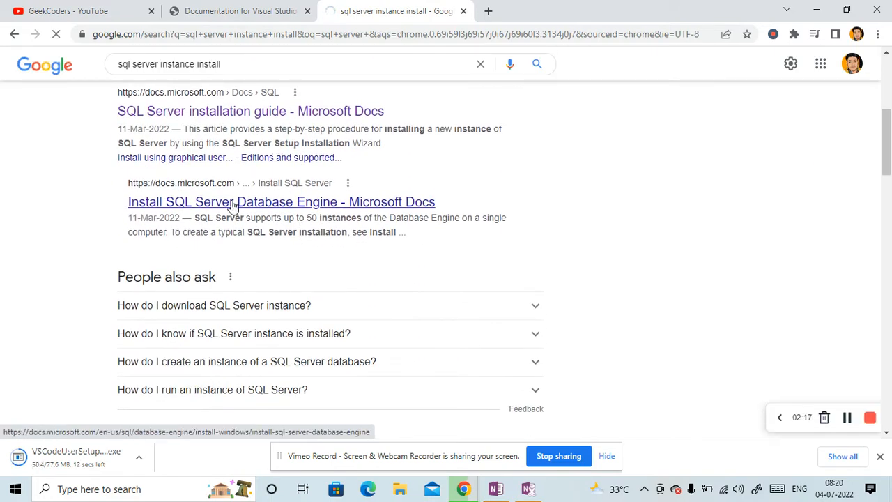
{"action": "left_click", "coordinate": [282, 201]}
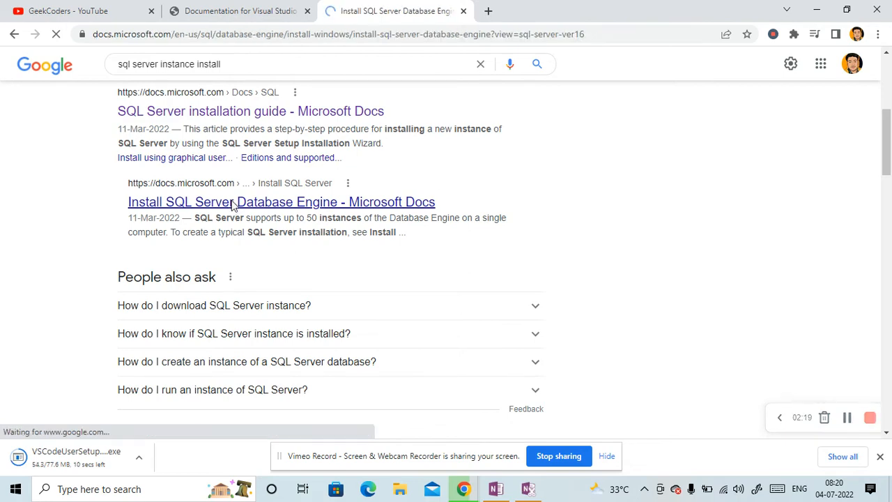
{"action": "left_click", "coordinate": [282, 201]}
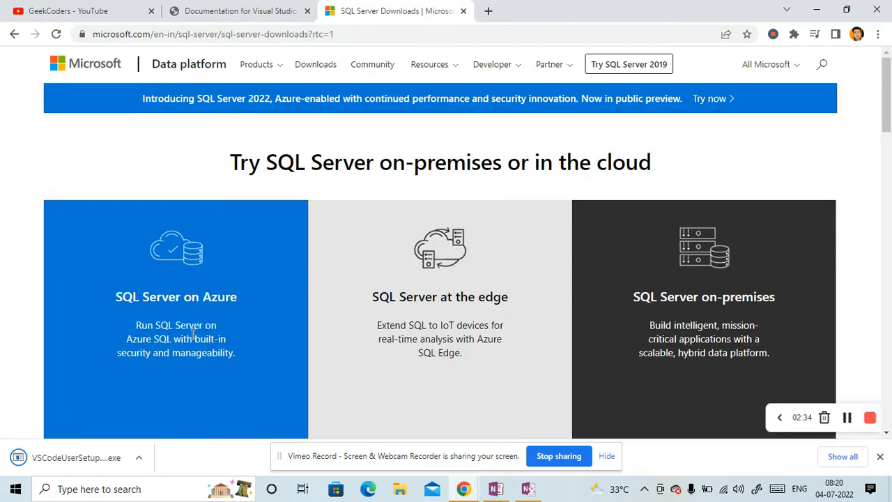
Locate the Express edition on the downloads page and download the SQL Server 2019 Express installer
{"action": "scroll", "scroll_direction": "down", "scroll_amount": 3}
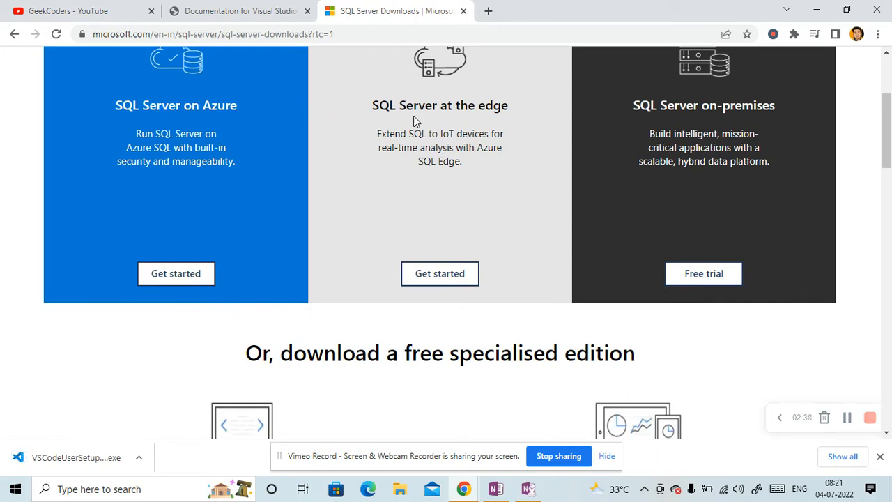
{"action": "scroll", "scroll_direction": "down", "scroll_amount": 3}
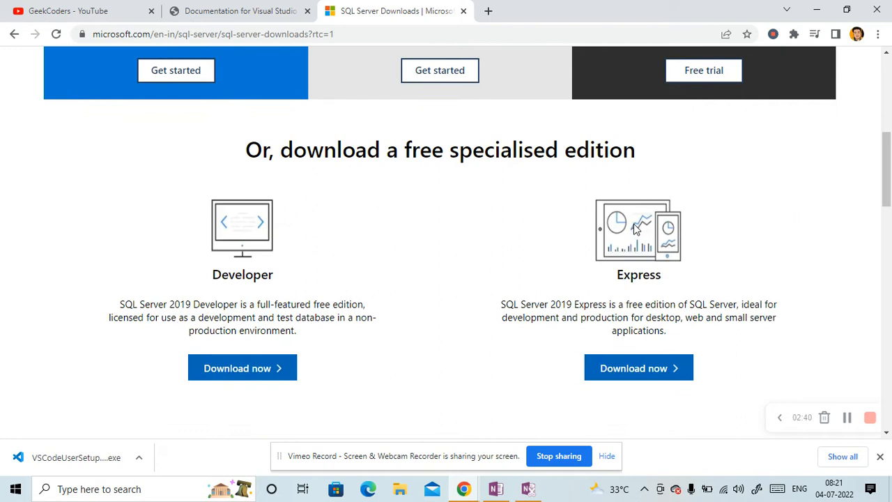
{"action": "mouse_move", "coordinate": [342, 187]}
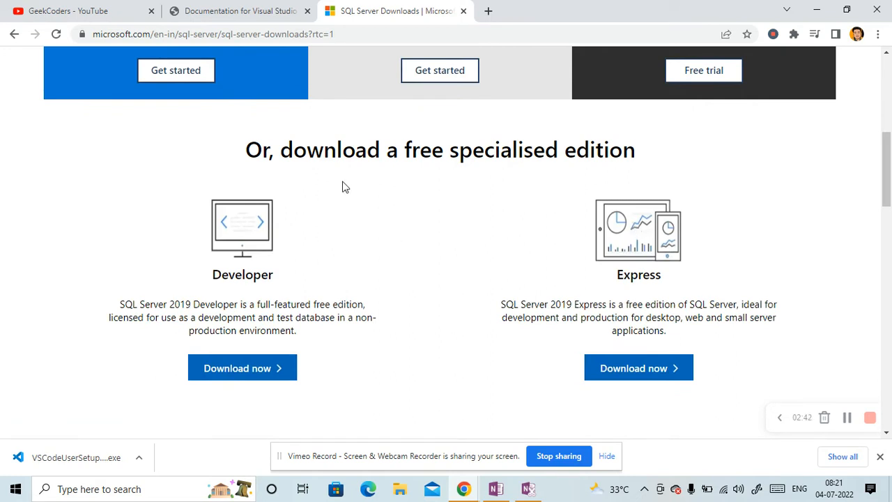
{"action": "mouse_move", "coordinate": [240, 301]}
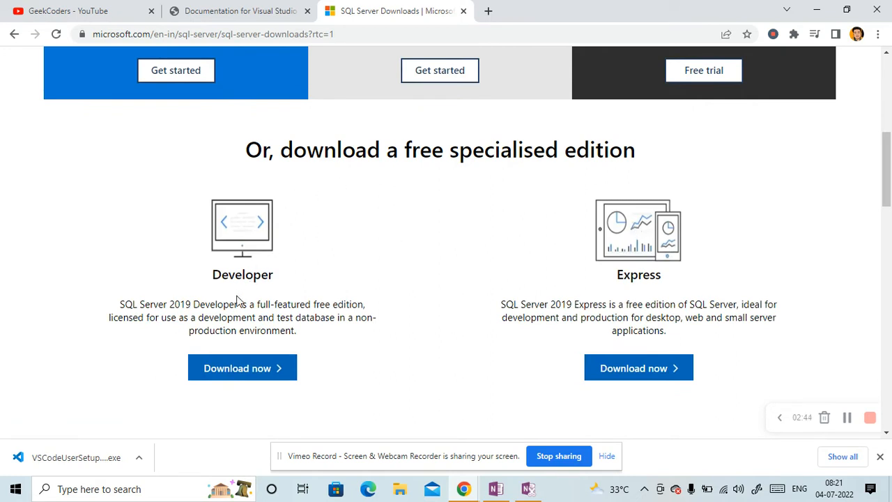
{"action": "mouse_move", "coordinate": [523, 272]}
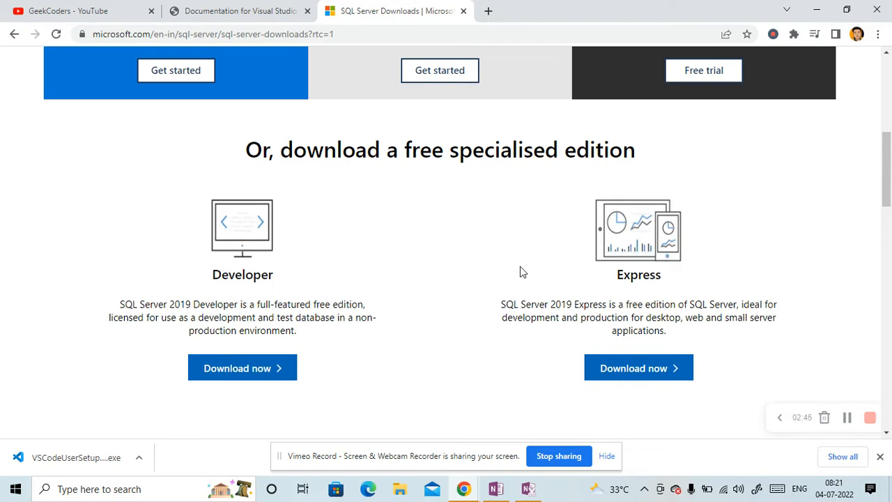
{"action": "scroll", "scroll_direction": "up", "scroll_amount": 3}
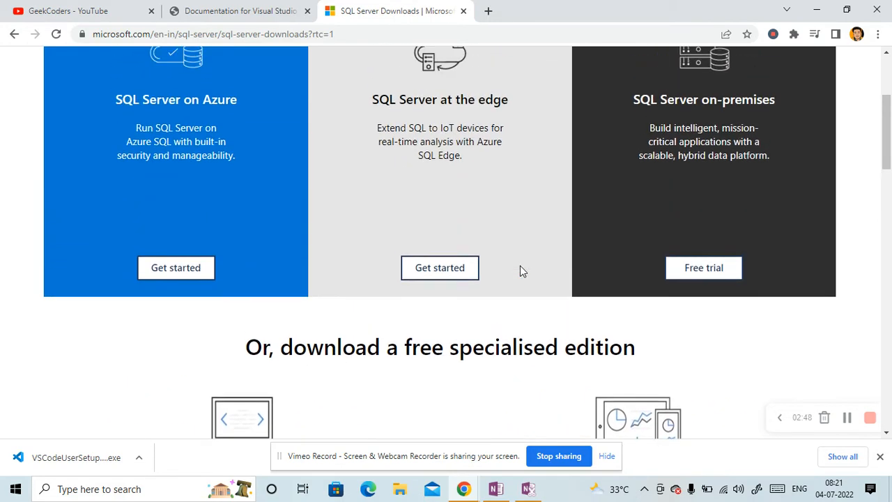
{"action": "scroll", "scroll_direction": "down", "scroll_amount": 3}
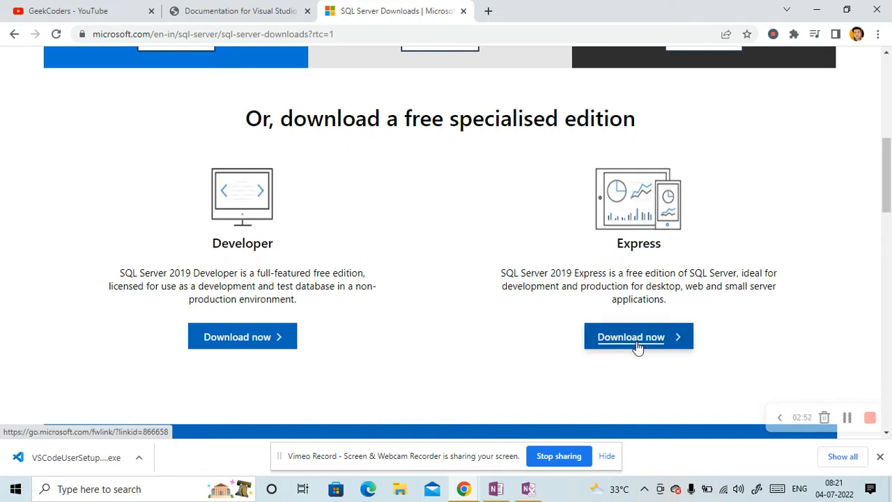
{"action": "left_click", "coordinate": [639, 336]}
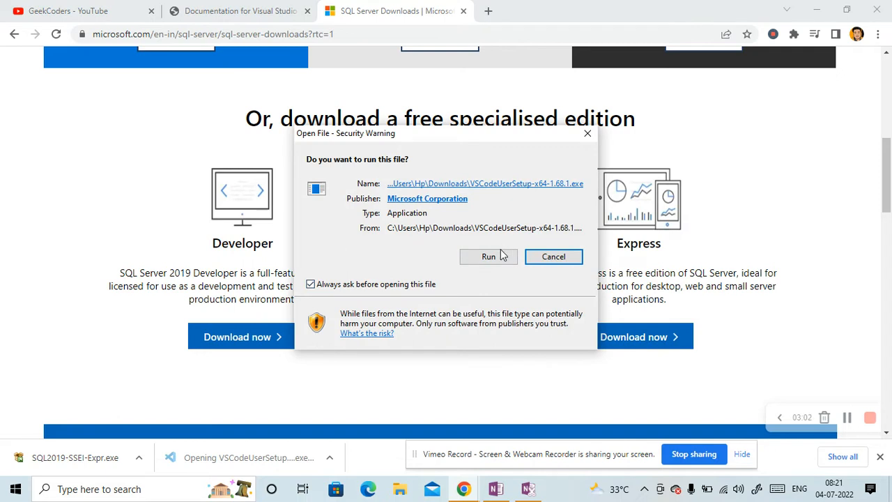
Run VSCodeUserSetup, accept the license agreement and keep the default install and Start Menu folders
{"action": "left_click", "coordinate": [488, 257]}
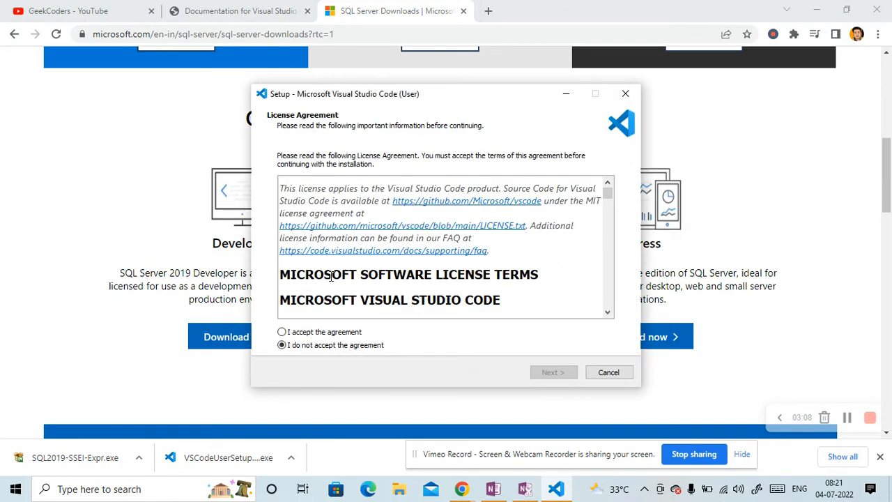
{"action": "left_click", "coordinate": [282, 332]}
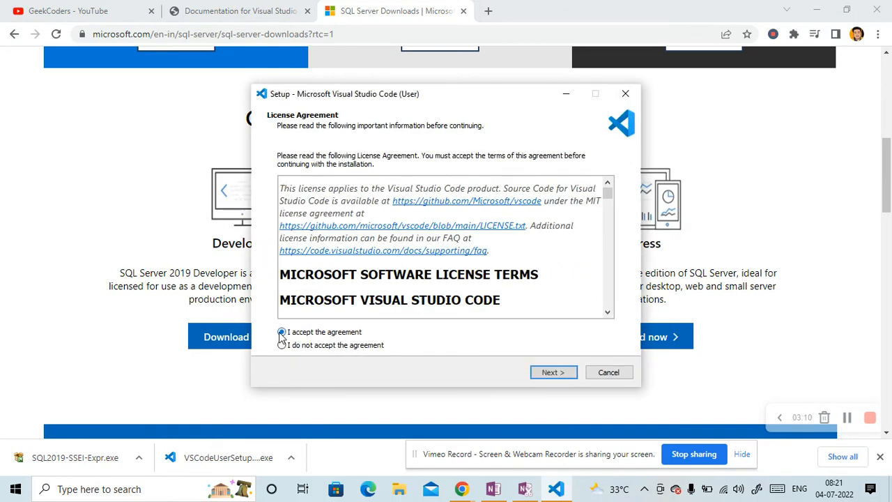
{"action": "left_click", "coordinate": [552, 371]}
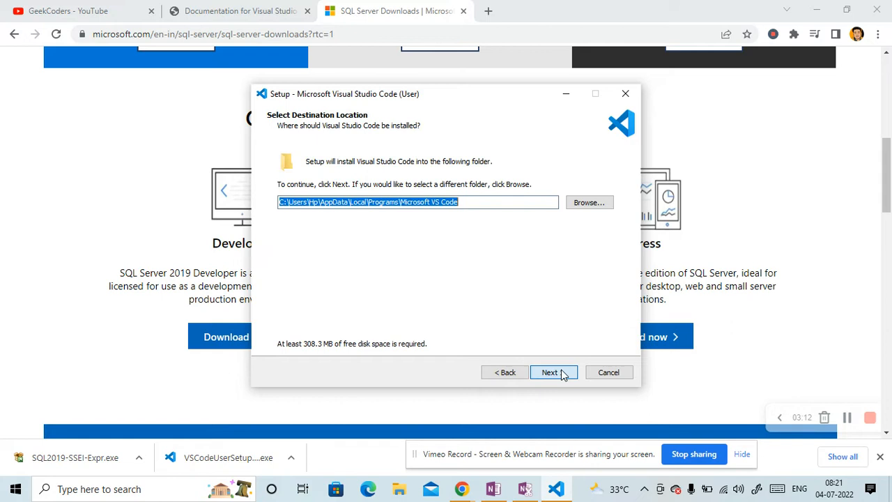
{"action": "left_click", "coordinate": [549, 372]}
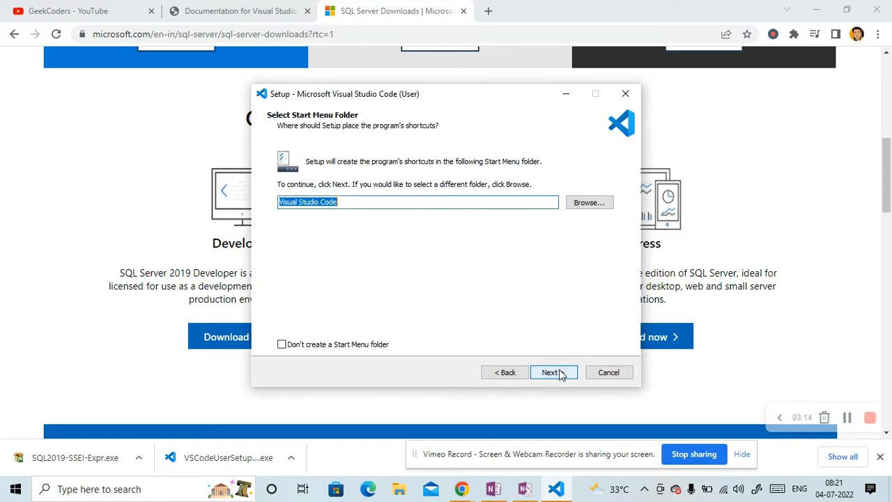
{"action": "left_click", "coordinate": [550, 373]}
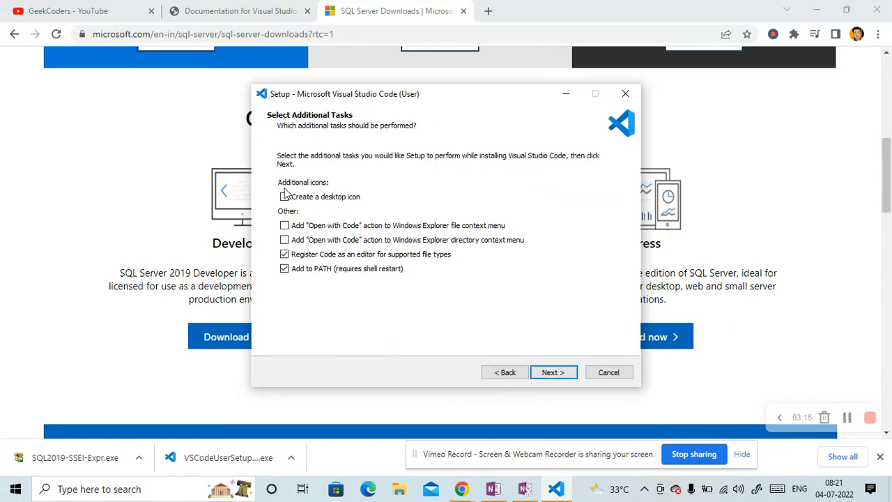
Add a desktop icon for Visual Studio Code and begin the installation
{"action": "left_click", "coordinate": [285, 195]}
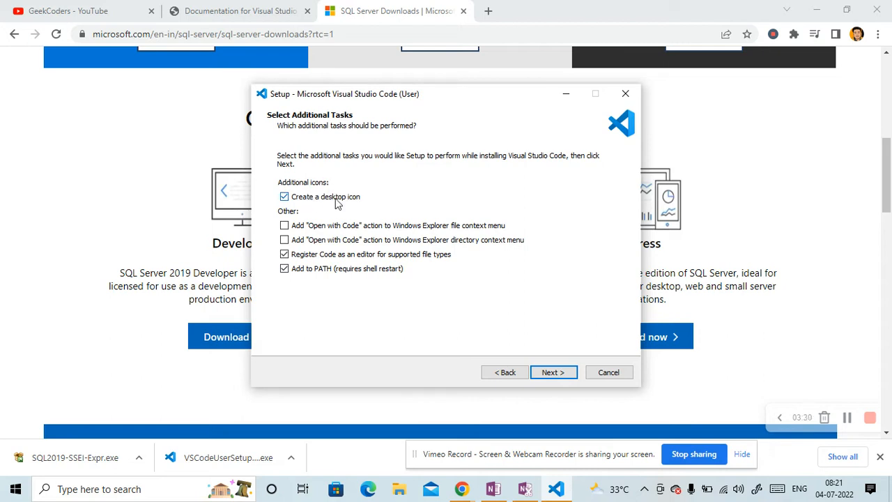
{"action": "mouse_move", "coordinate": [309, 207]}
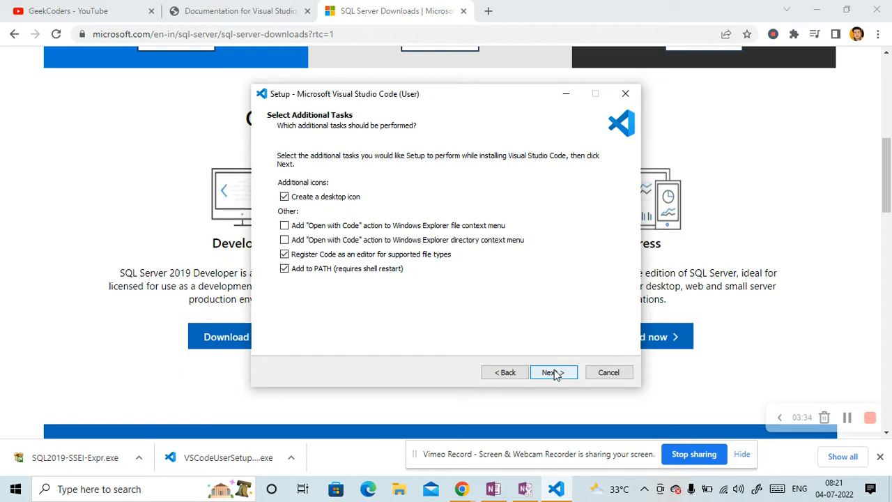
{"action": "mouse_move", "coordinate": [555, 372]}
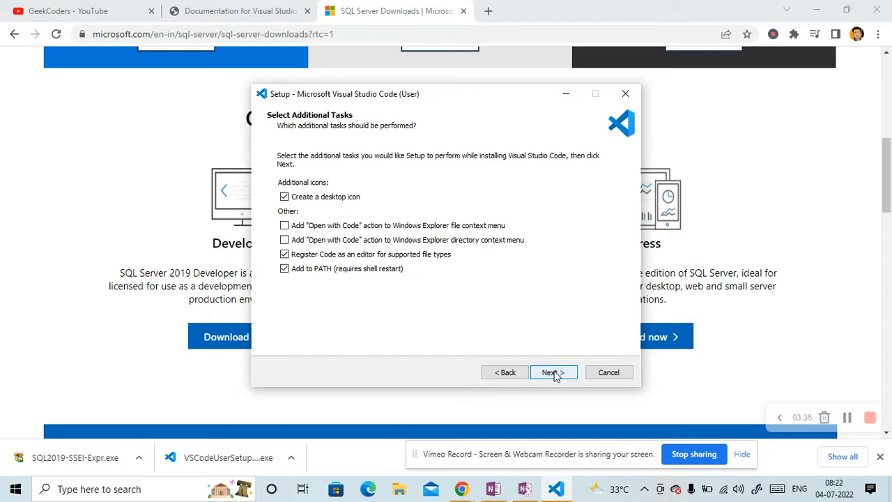
{"action": "left_click", "coordinate": [552, 372]}
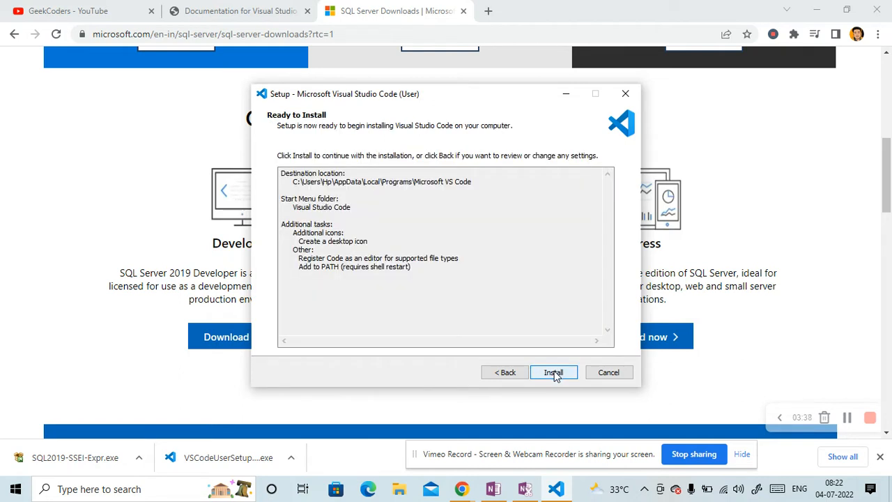
{"action": "left_click", "coordinate": [553, 373]}
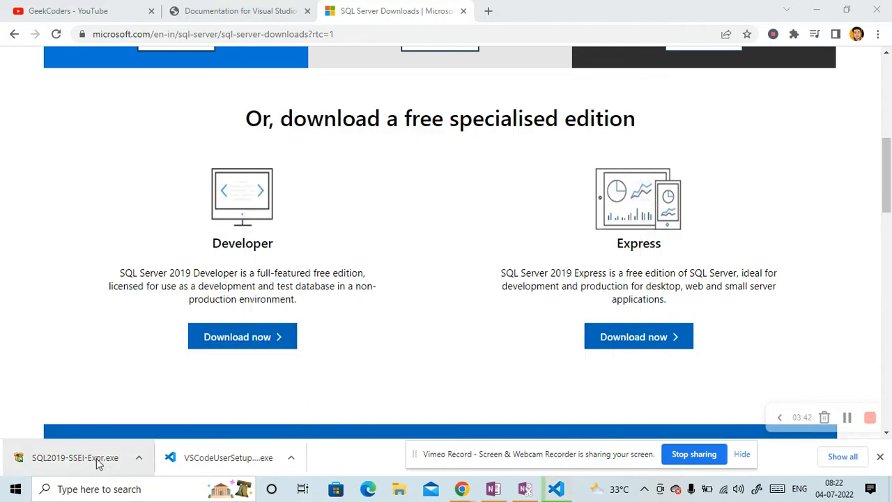
Run SQL2019-SSEI-Expr.exe, choose Basic, accept the license and install to the default location
{"action": "left_click", "coordinate": [639, 336]}
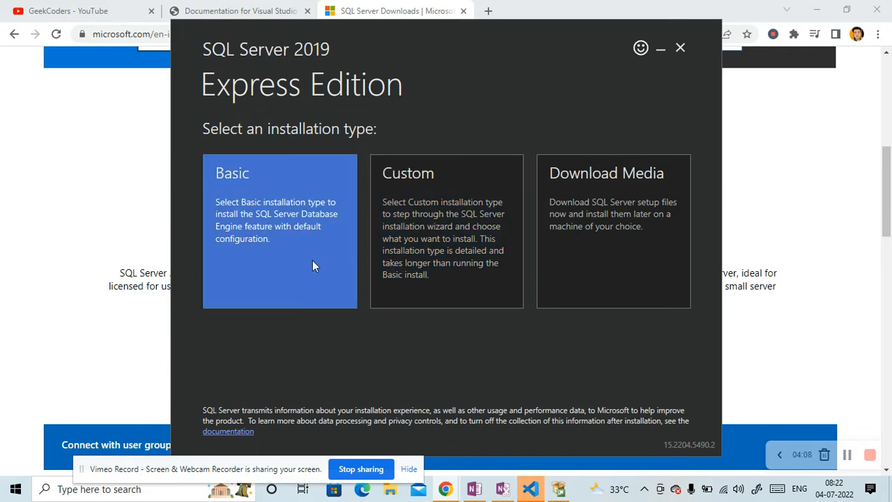
{"action": "left_click", "coordinate": [279, 232]}
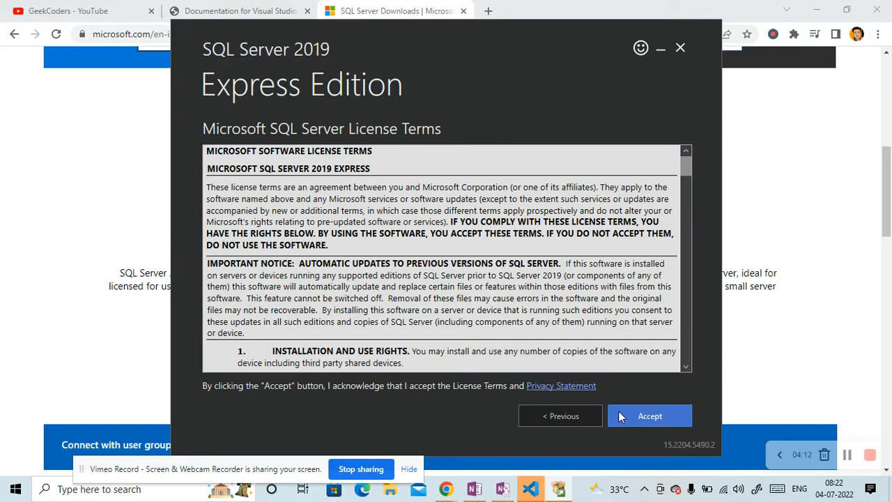
{"action": "left_click", "coordinate": [649, 416]}
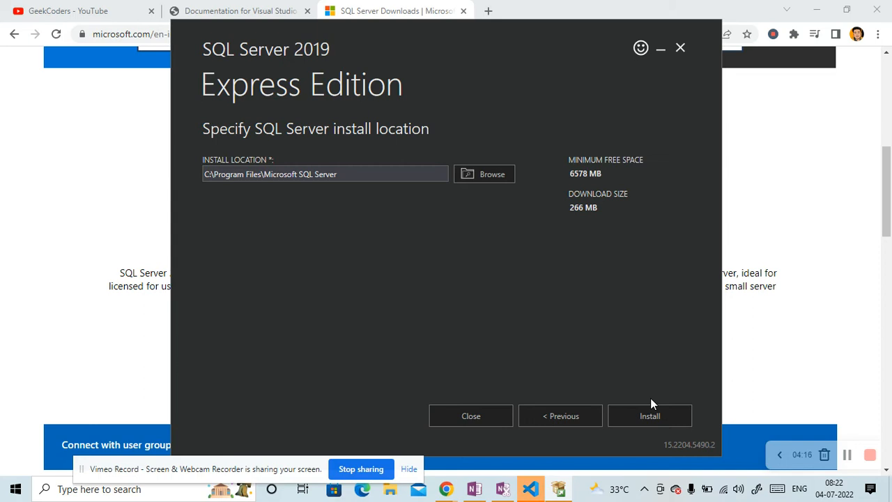
{"action": "left_click", "coordinate": [650, 416]}
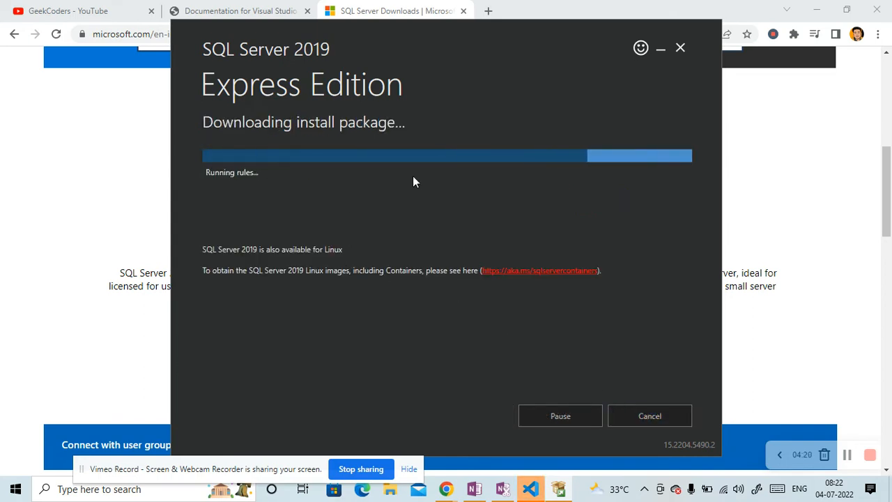
{"action": "mouse_move", "coordinate": [43, 193]}
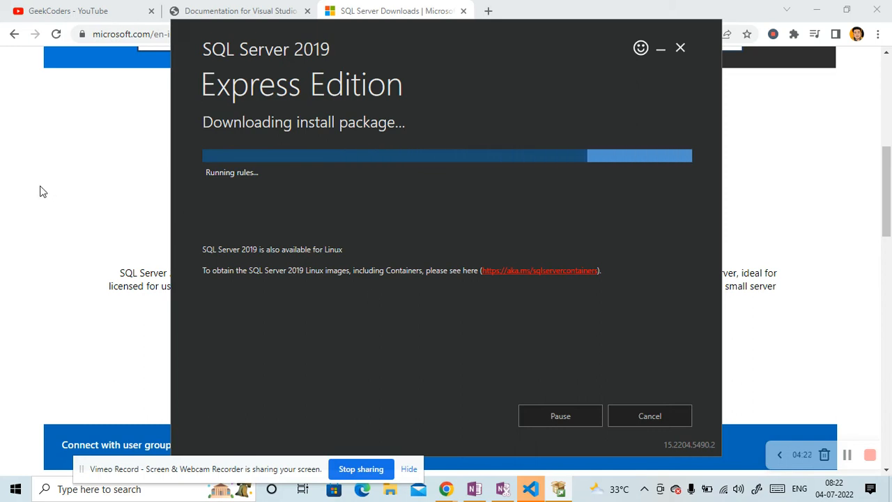
{"action": "mouse_move", "coordinate": [661, 48]}
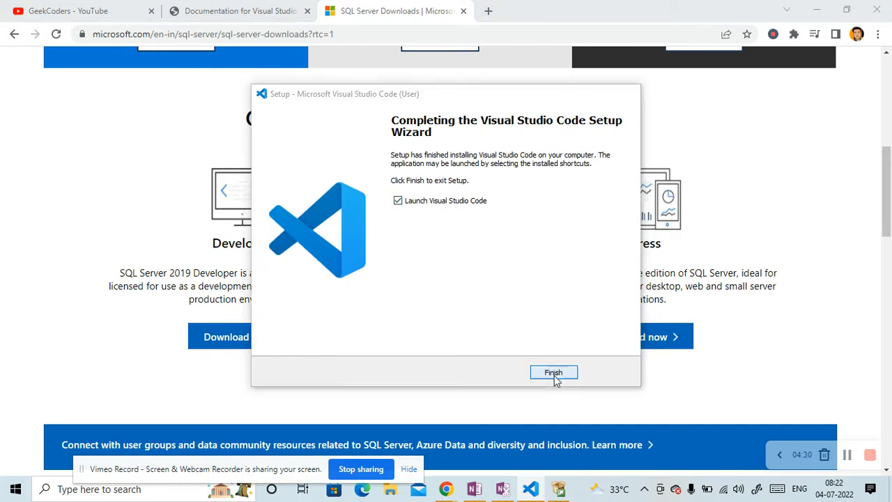
Finish the setup wizard with 'Launch Visual Studio Code' checked
{"action": "left_click", "coordinate": [554, 373]}
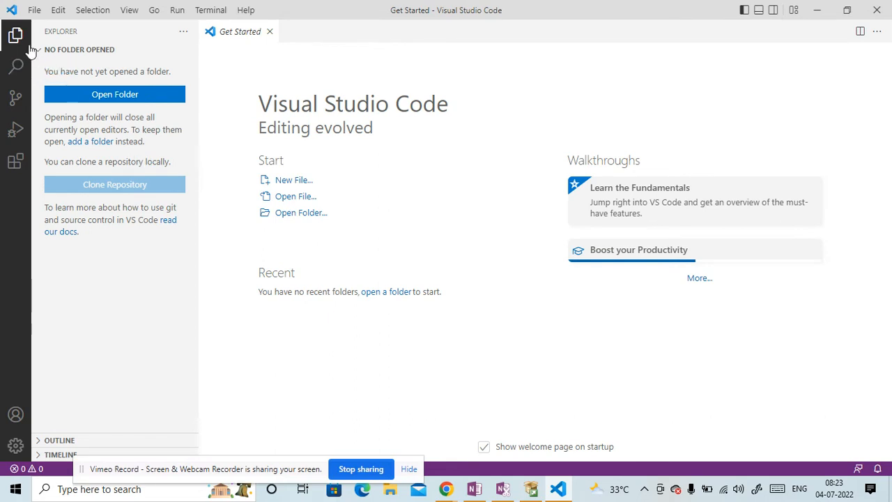
{"action": "mouse_move", "coordinate": [16, 98]}
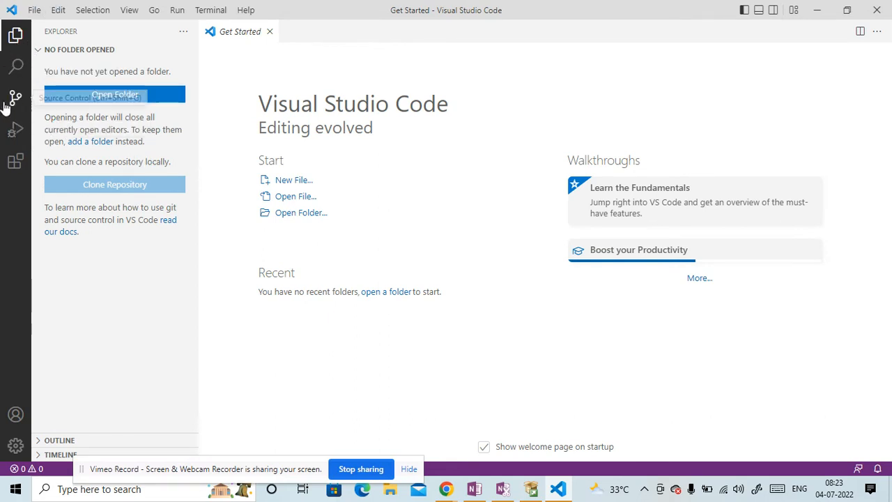
{"action": "mouse_move", "coordinate": [15, 162]}
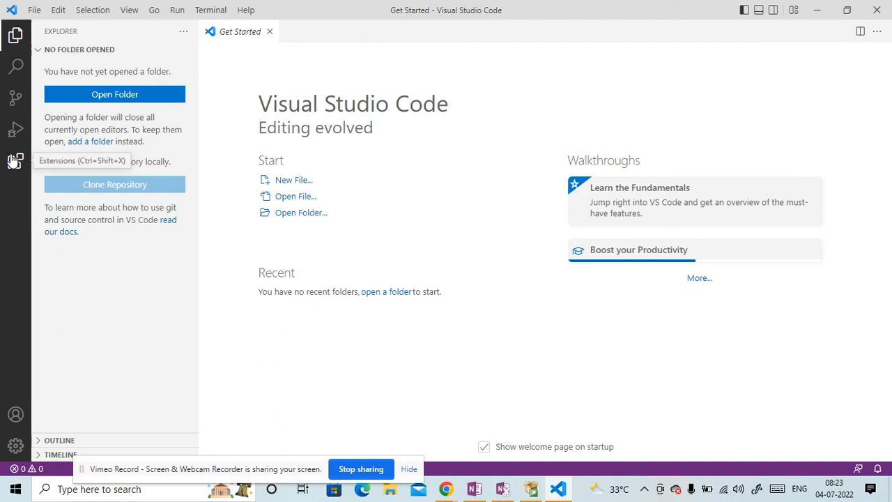
In the Extensions view, search 'sql' and install the SQL Server (mssql) extension
{"action": "left_click", "coordinate": [15, 162]}
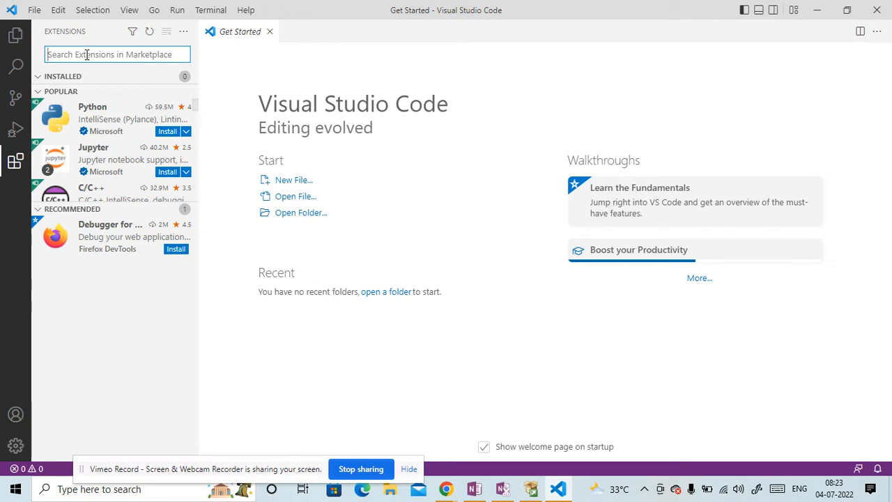
{"action": "type", "text": "sql server"}
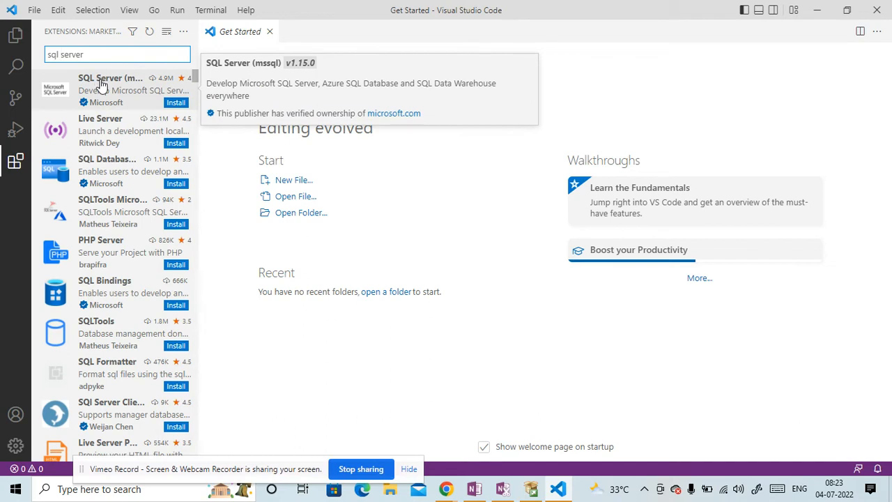
{"action": "left_click", "coordinate": [110, 89]}
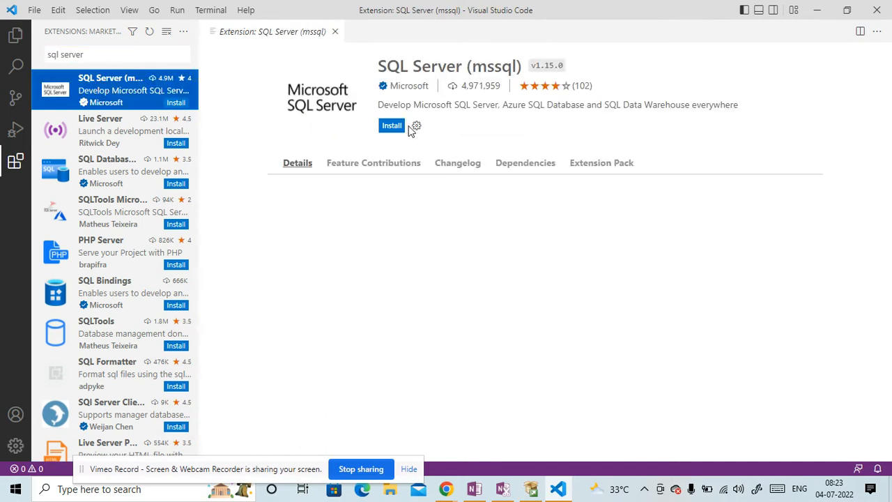
{"action": "left_click", "coordinate": [392, 126]}
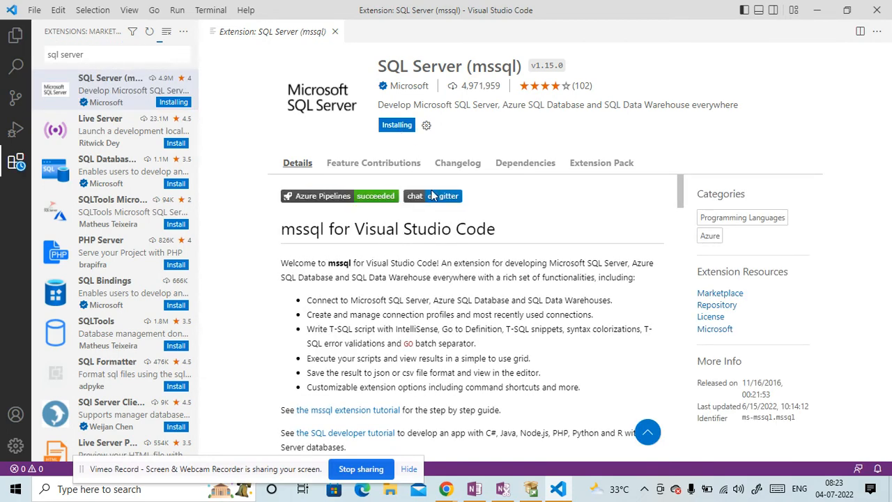
{"action": "scroll", "scroll_direction": "down", "scroll_amount": 3}
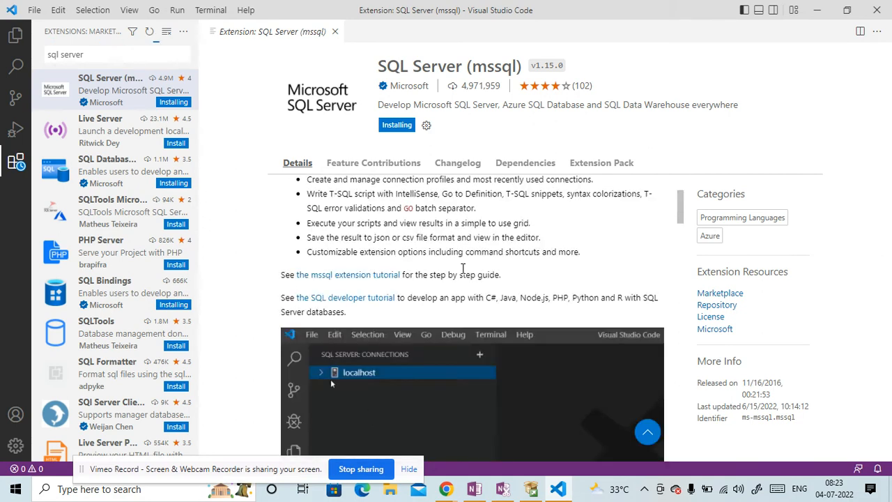
{"action": "left_click", "coordinate": [321, 371]}
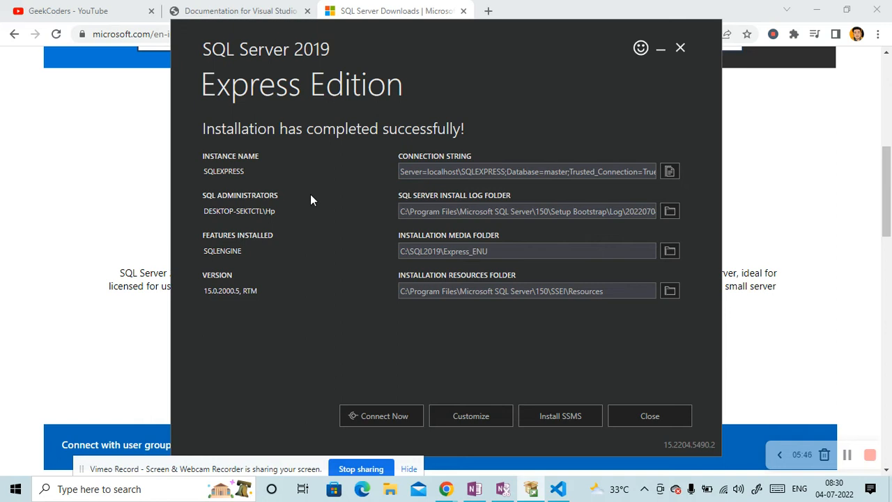
{"action": "mouse_move", "coordinate": [279, 203]}
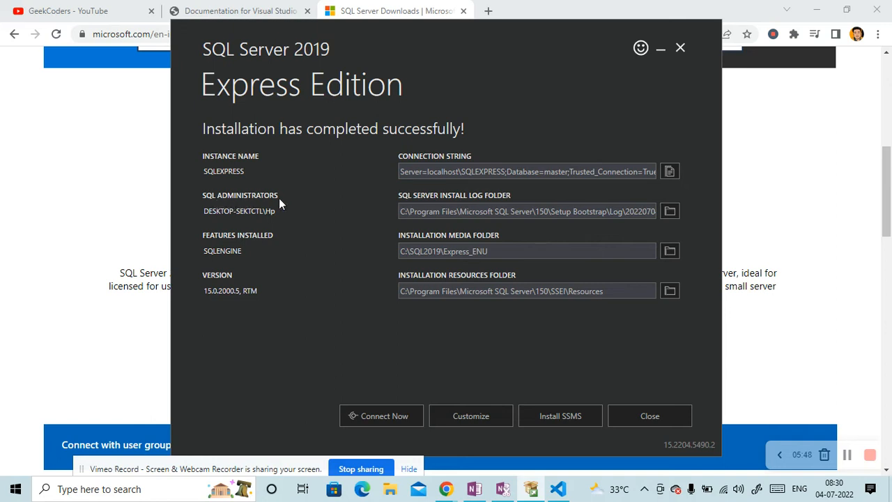
{"action": "mouse_move", "coordinate": [338, 244]}
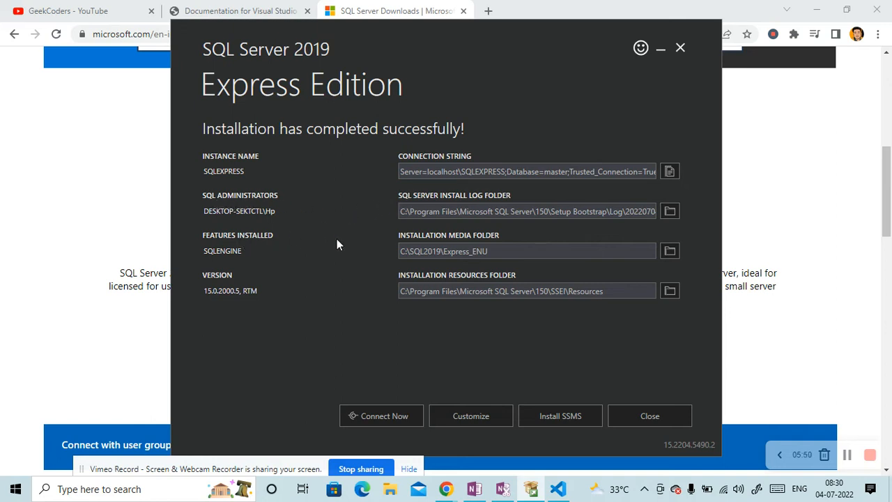
Note the localhost\SQLEXPRESS server name, then close the completed SQL Server Express installer
{"action": "left_click", "coordinate": [527, 291]}
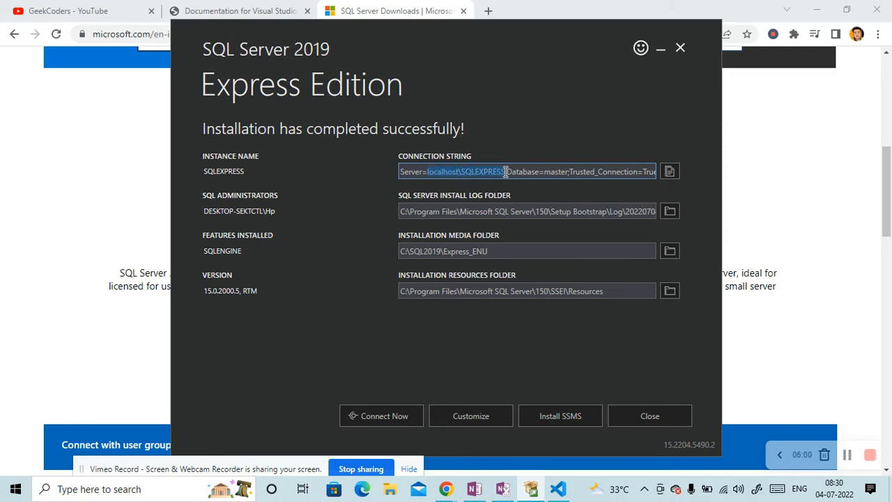
{"action": "mouse_move", "coordinate": [600, 273]}
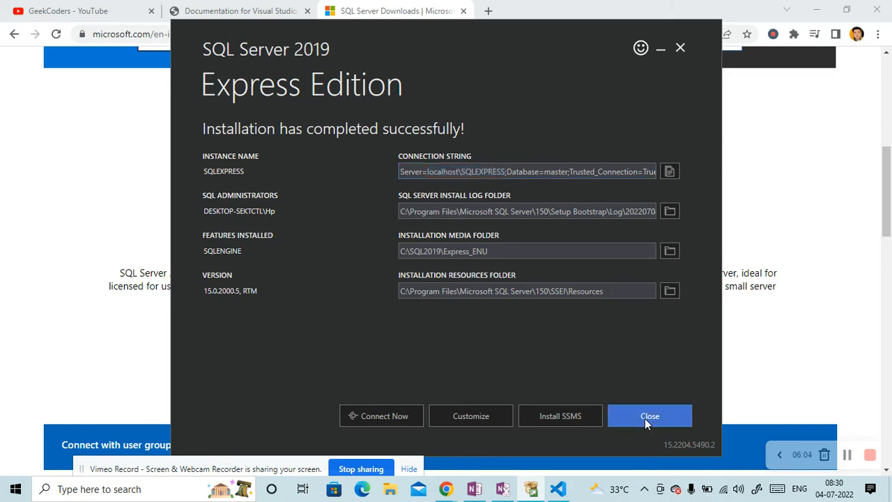
{"action": "left_click", "coordinate": [650, 415]}
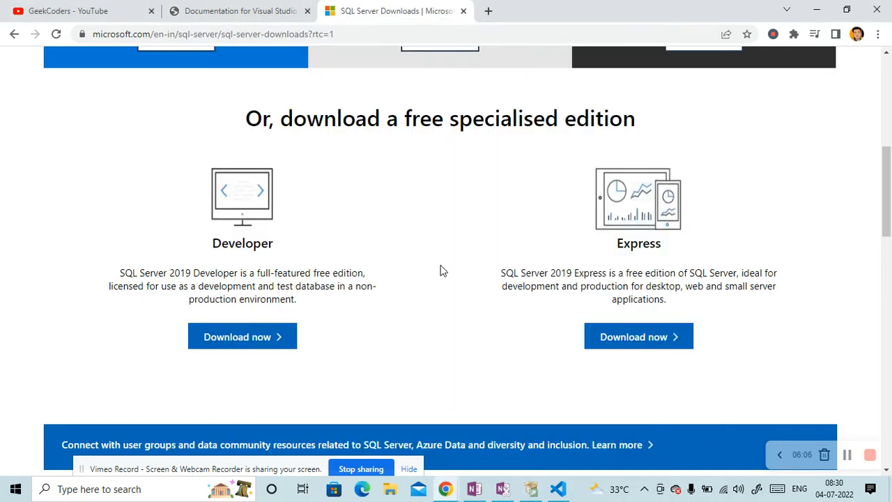
In VS Code, show the mssql SQL Server connections view, start adding a connection and hide the Output panel
{"action": "left_click", "coordinate": [558, 488]}
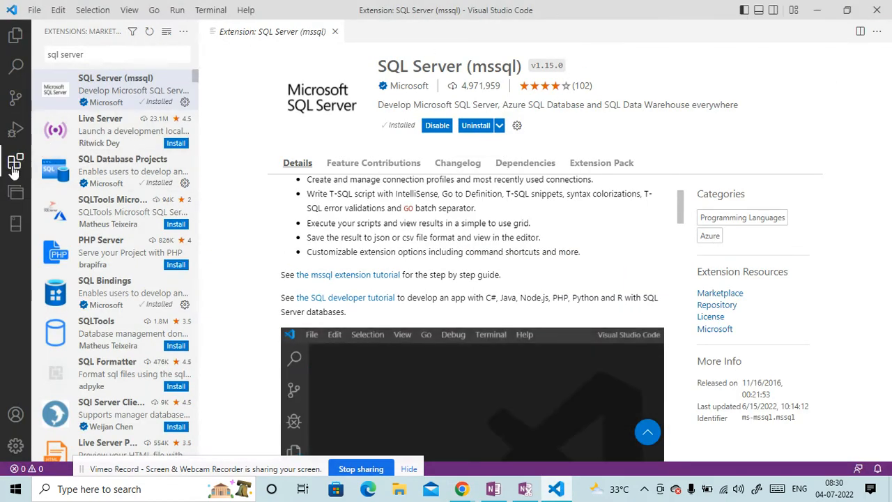
{"action": "left_click", "coordinate": [15, 223]}
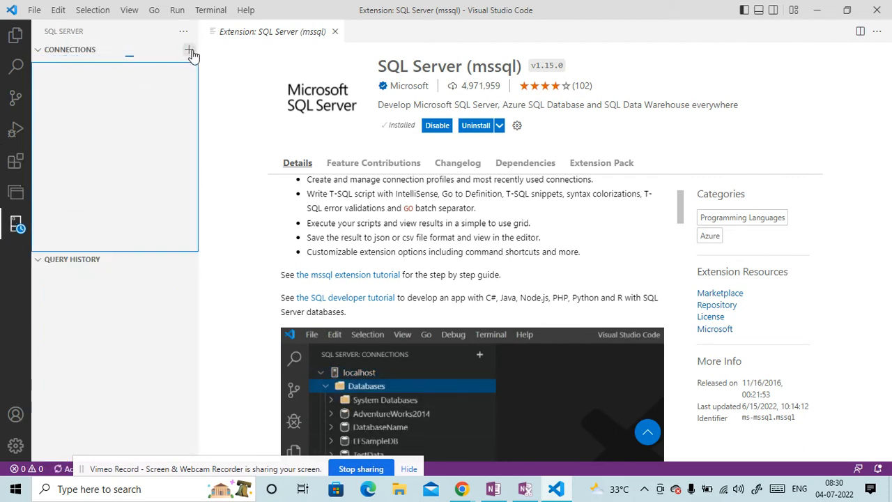
{"action": "left_click", "coordinate": [190, 52]}
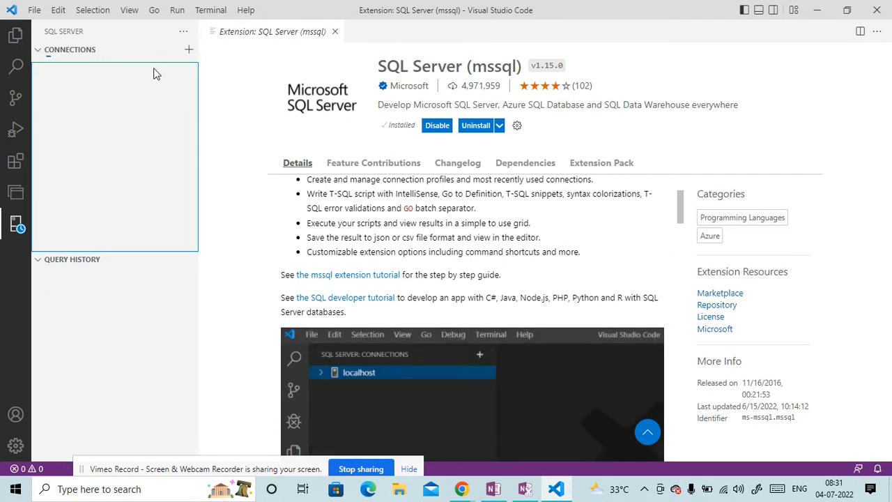
{"action": "left_click", "coordinate": [188, 50]}
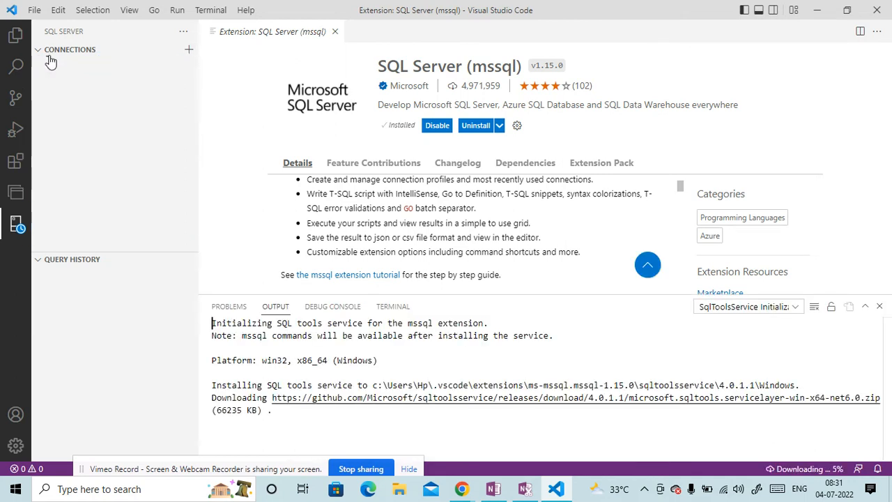
{"action": "mouse_move", "coordinate": [189, 50]}
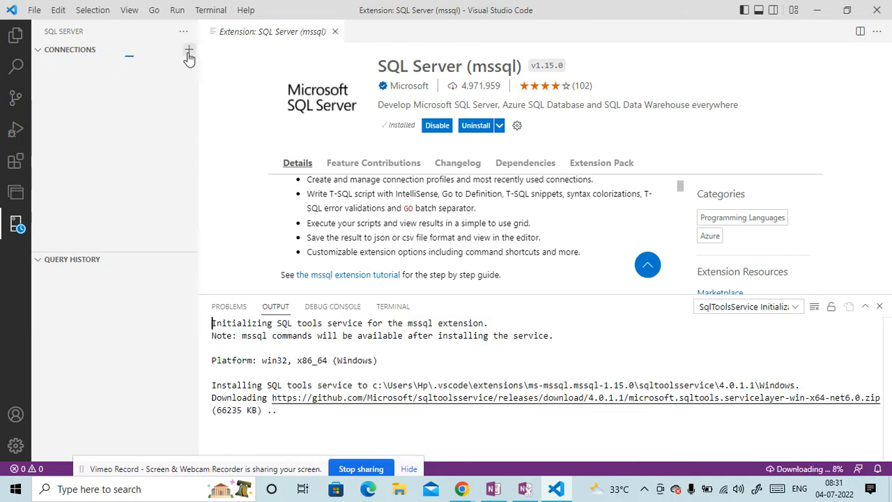
{"action": "mouse_move", "coordinate": [190, 50]}
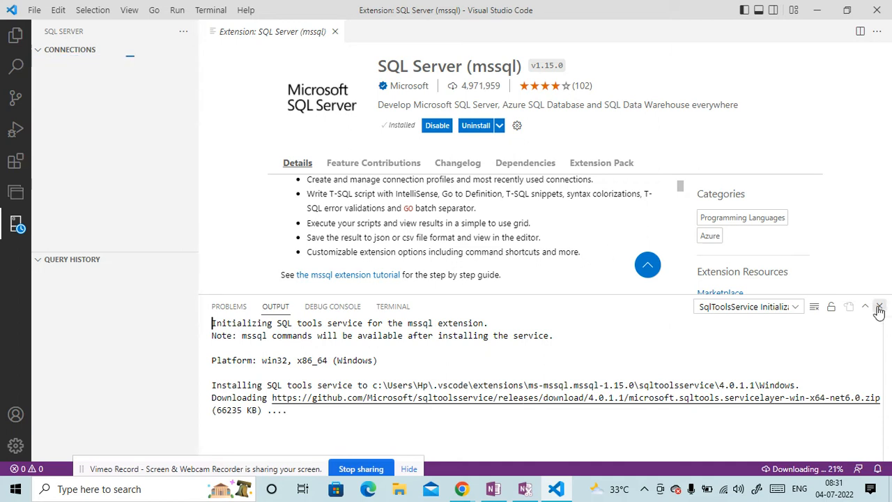
{"action": "left_click", "coordinate": [878, 307]}
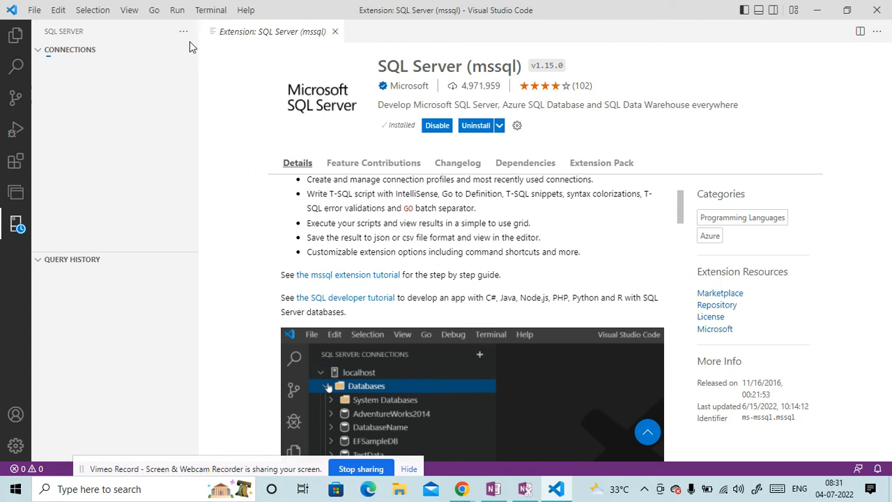
{"action": "mouse_move", "coordinate": [100, 65]}
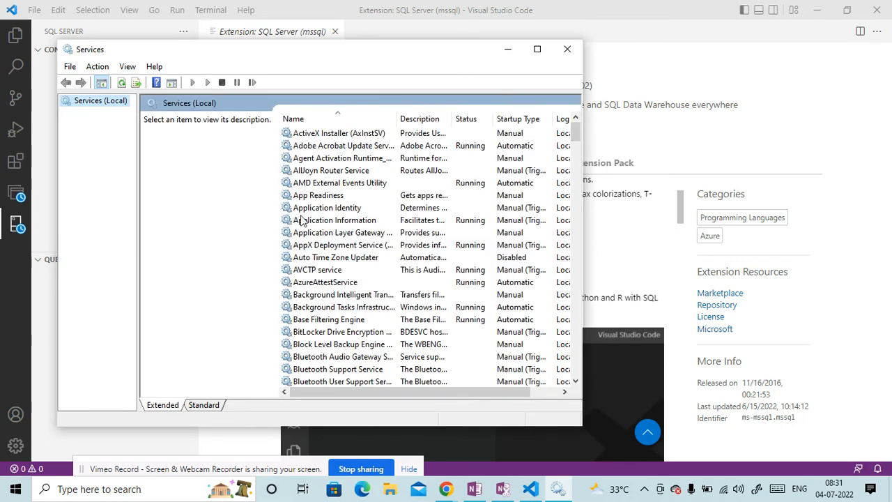
Scroll Services down to SQL Server (SQLEXPRESS) to confirm it runs, then minimize Services
{"action": "scroll", "scroll_direction": "down", "scroll_amount": 3}
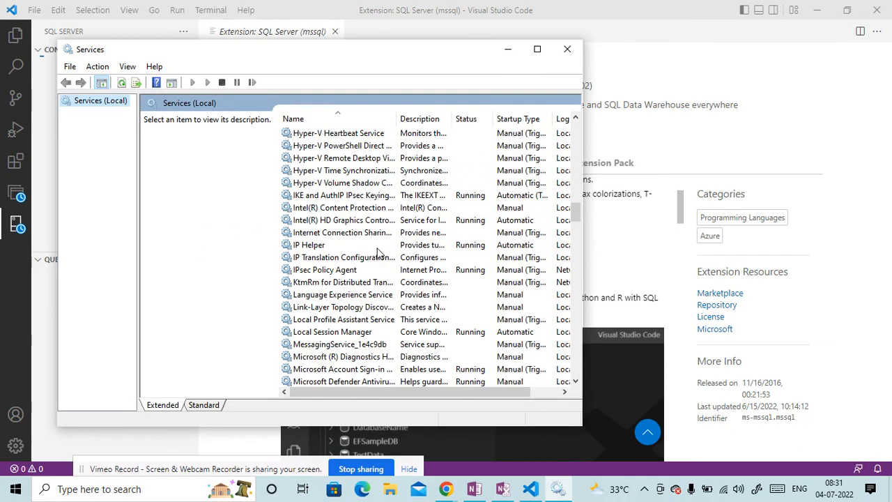
{"action": "scroll", "scroll_direction": "down", "scroll_amount": 3}
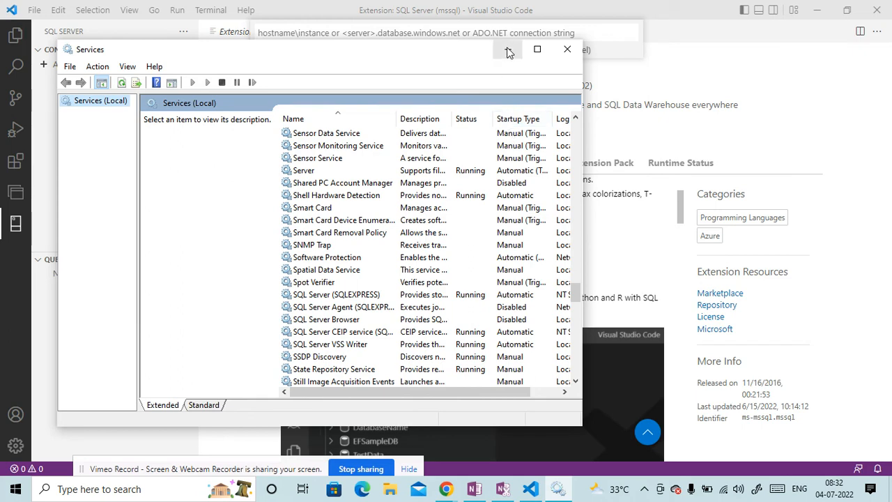
{"action": "left_click", "coordinate": [567, 49]}
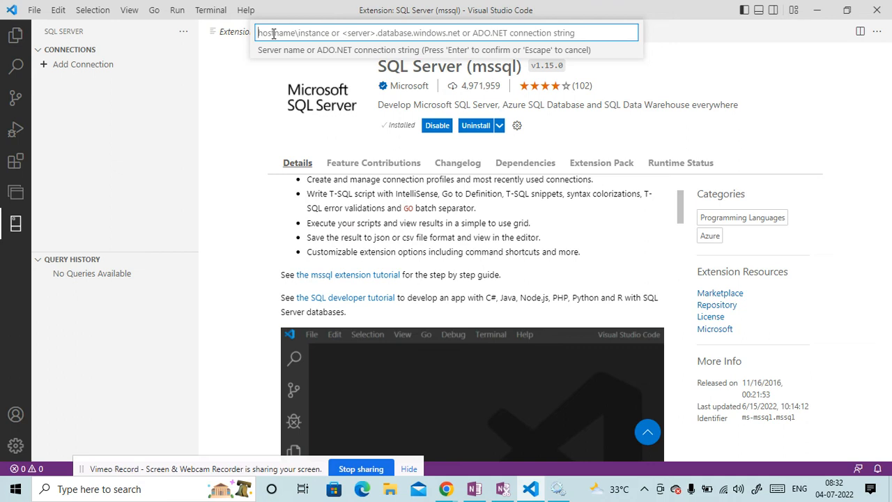
Connect to localhost\SQLEXPRESS, database master, with integrated authentication and profile name 'local'
{"action": "type", "text": "localhost\\SQLEXPRESS"}
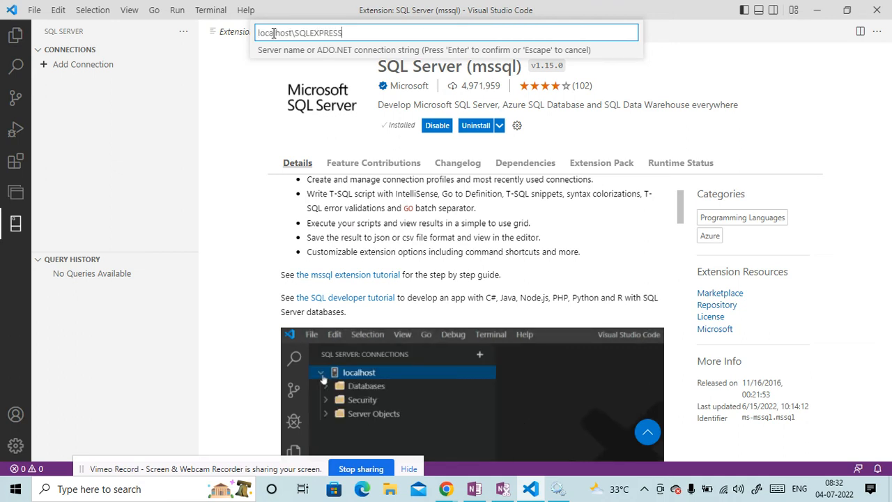
{"action": "key", "text": "Enter"}
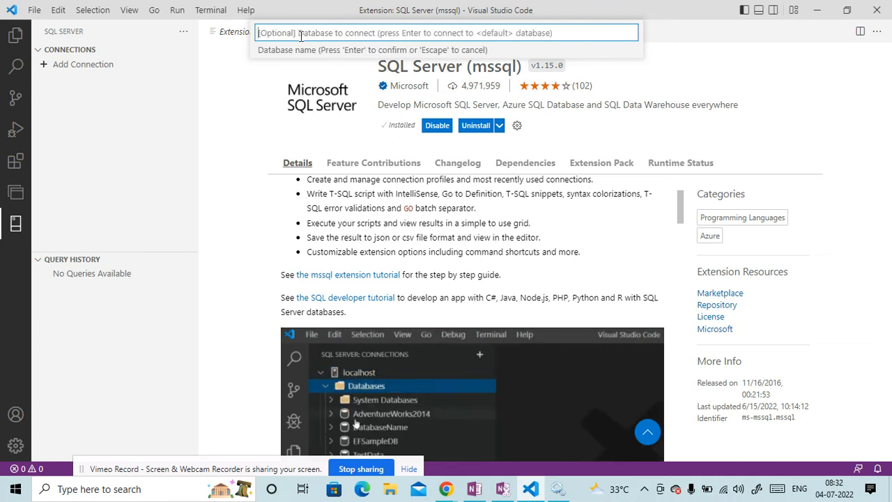
{"action": "type", "text": "maste"}
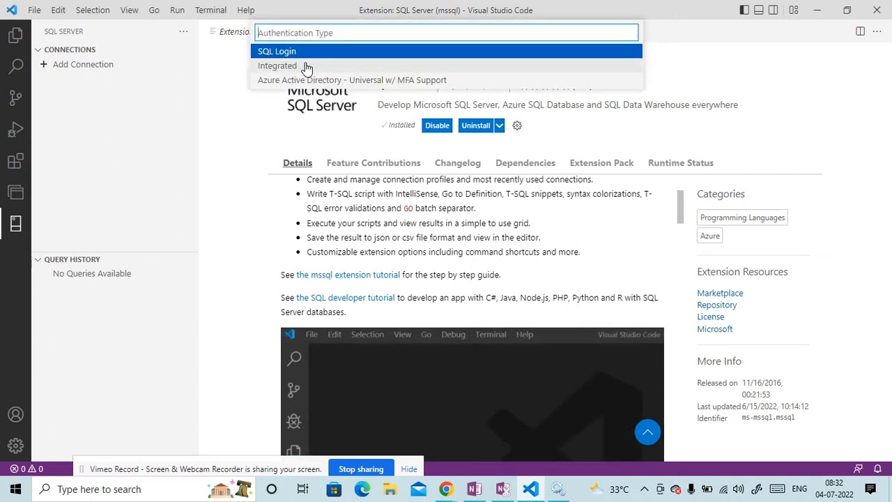
{"action": "left_click", "coordinate": [276, 50]}
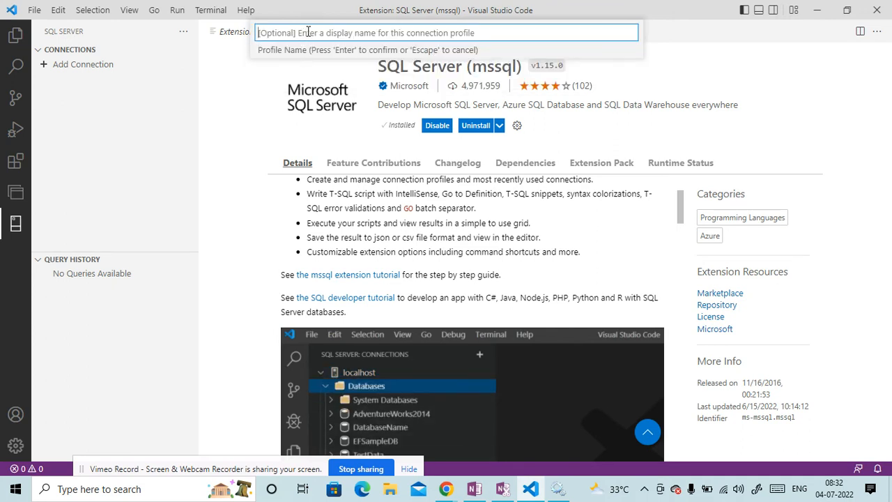
{"action": "type", "text": "local"}
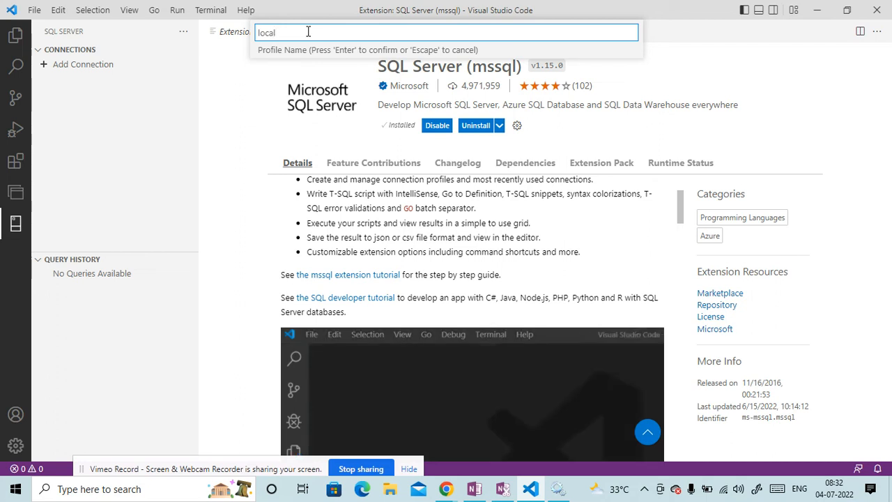
{"action": "key", "text": "Enter"}
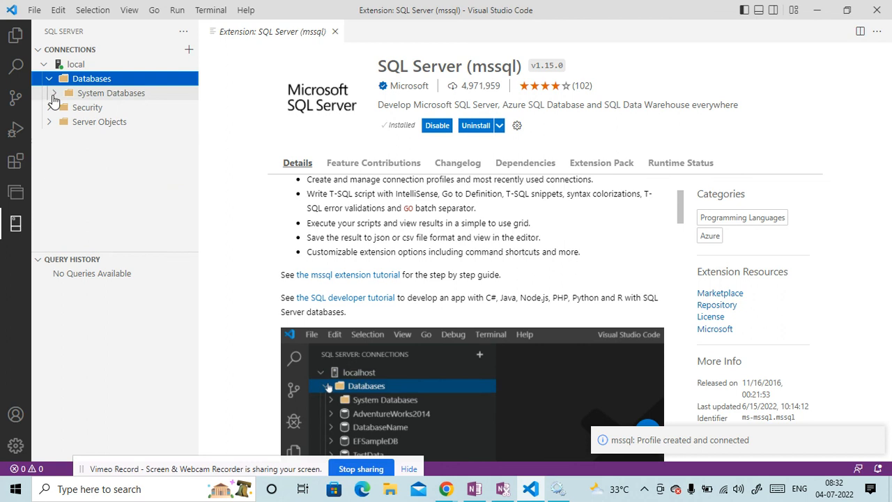
Expand the Security and Server Objects folders, then collapse the connection tree
{"action": "left_click", "coordinate": [86, 106]}
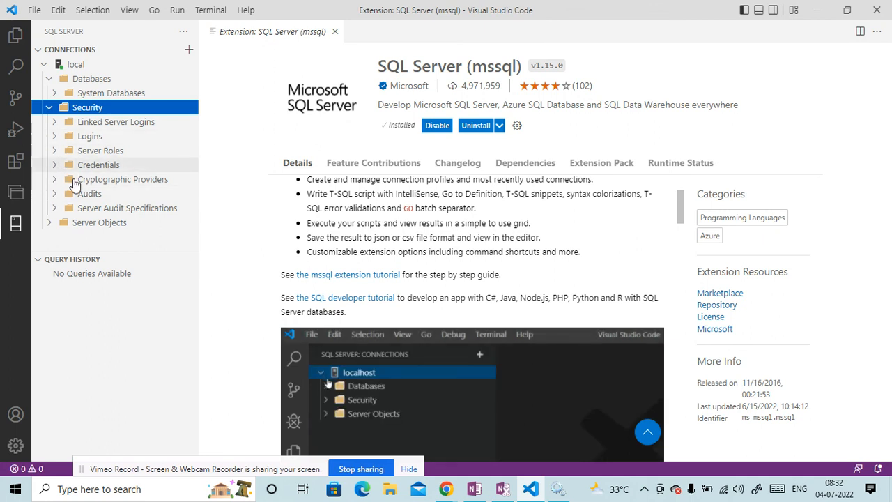
{"action": "left_click", "coordinate": [55, 222]}
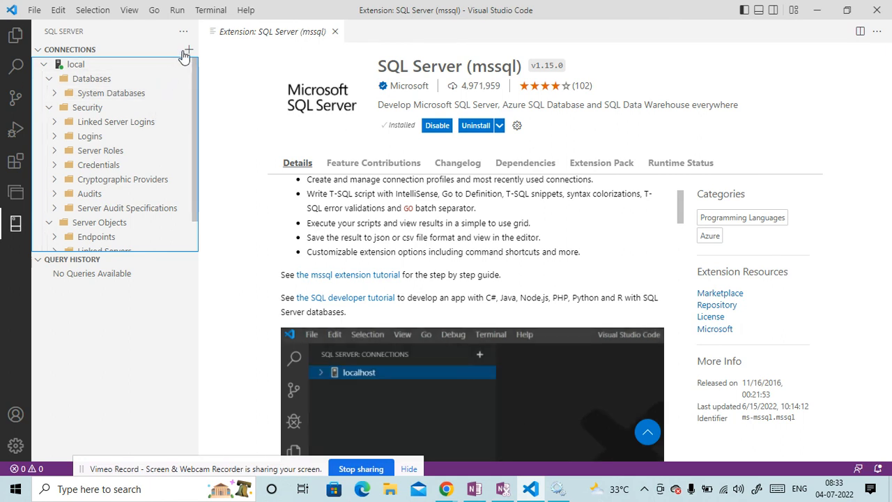
{"action": "left_click", "coordinate": [75, 64]}
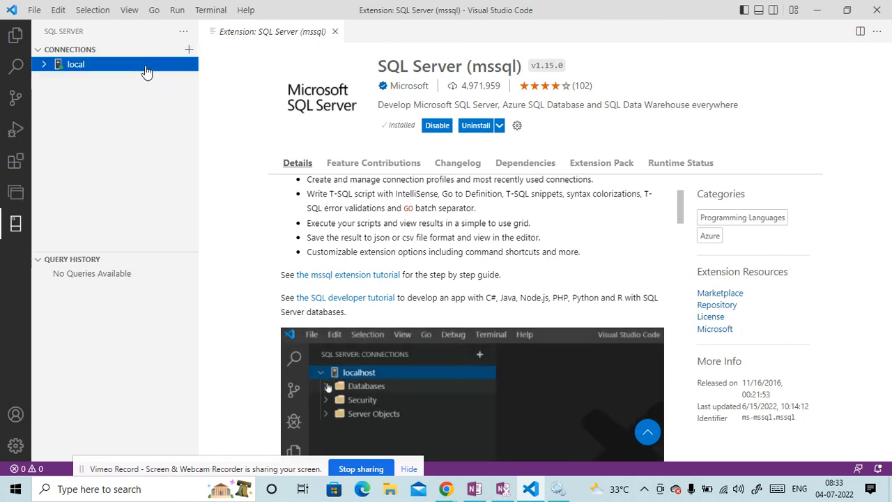
Run a new 'select 1' query on the local connection, returning one row with value 1
{"action": "right_click", "coordinate": [75, 64]}
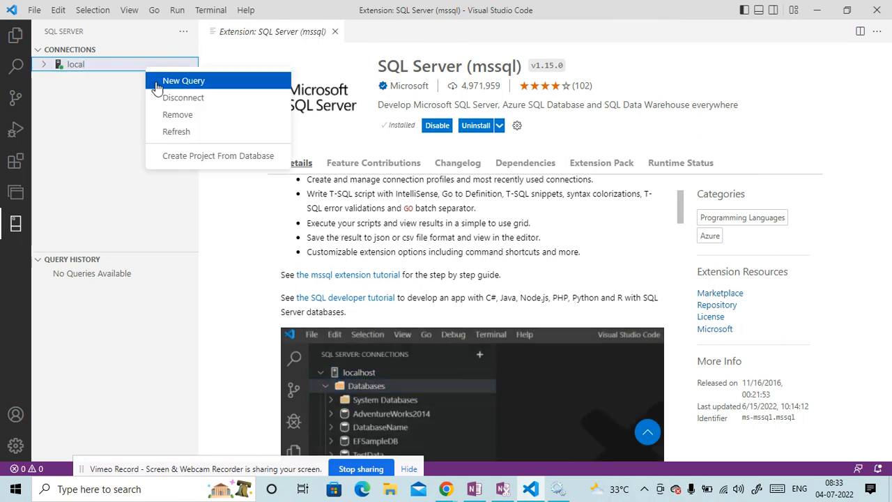
{"action": "left_click", "coordinate": [184, 79]}
{"action": "type", "text": "select 1"}
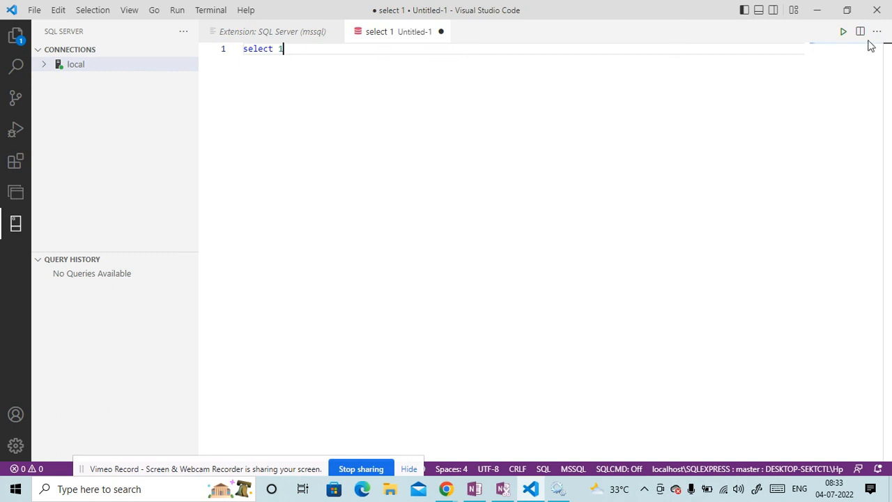
{"action": "left_click", "coordinate": [842, 31]}
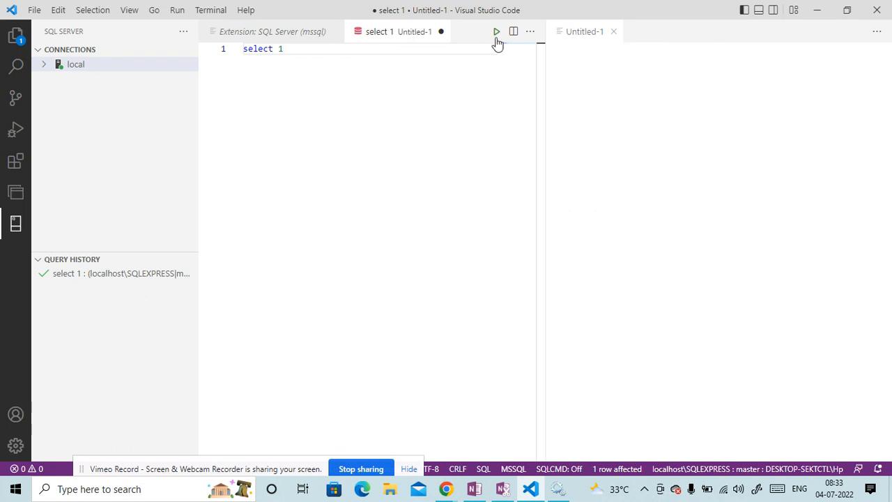
{"action": "left_click", "coordinate": [496, 31]}
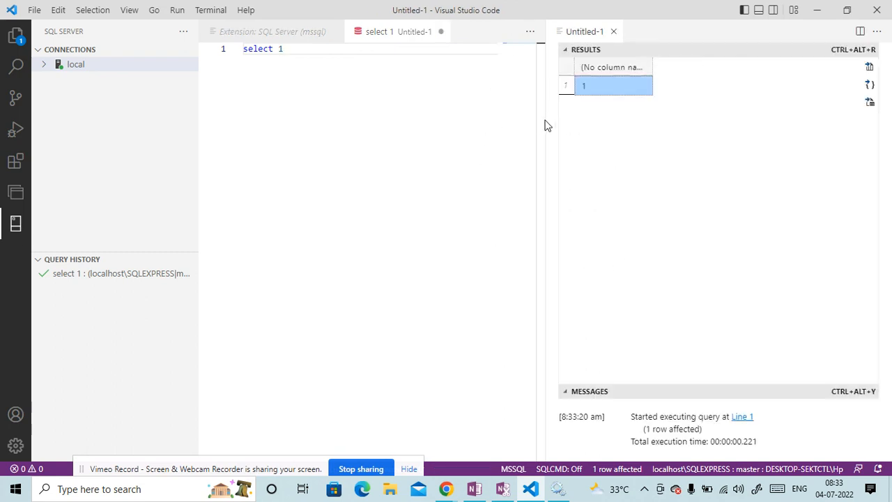
{"action": "mouse_move", "coordinate": [589, 89]}
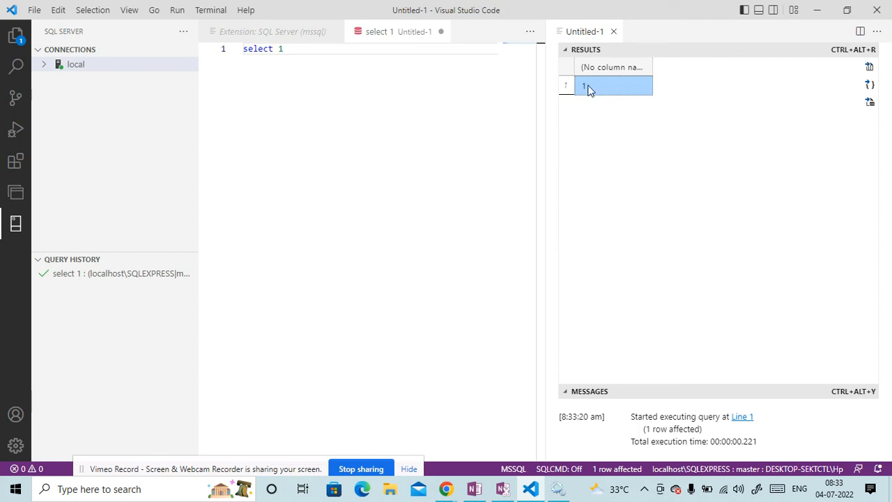
{"action": "mouse_move", "coordinate": [369, 123]}
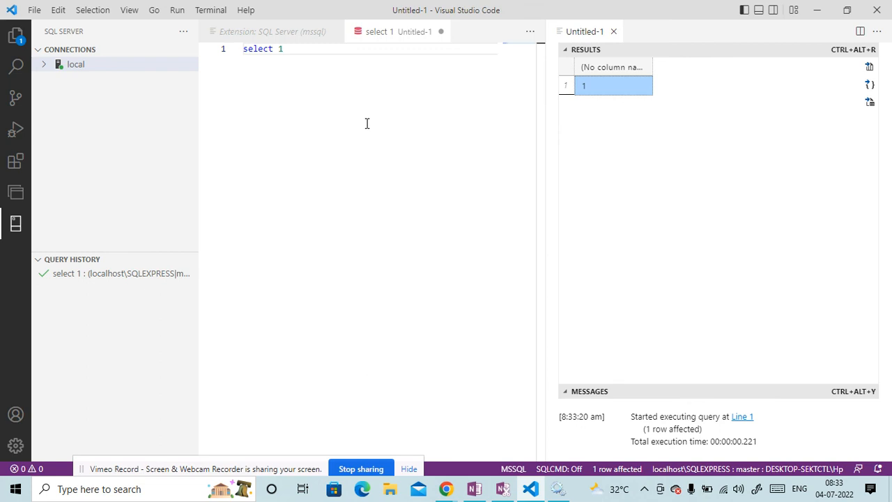
{"action": "mouse_move", "coordinate": [367, 128]}
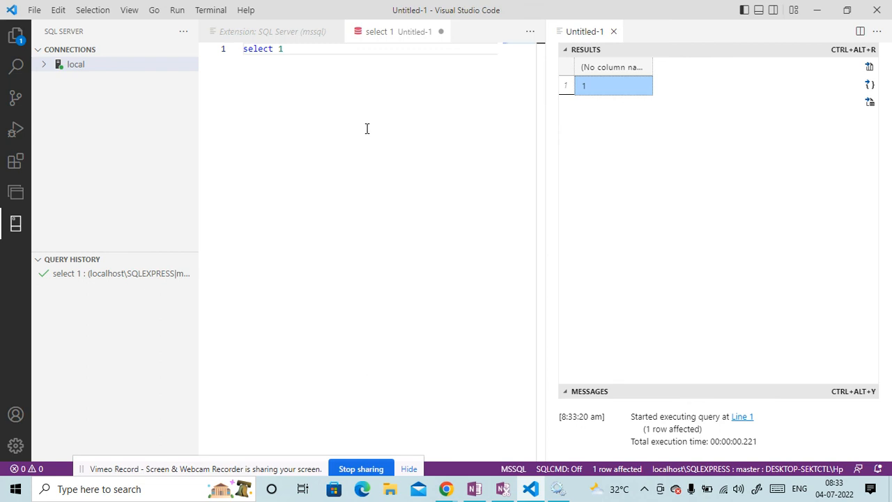